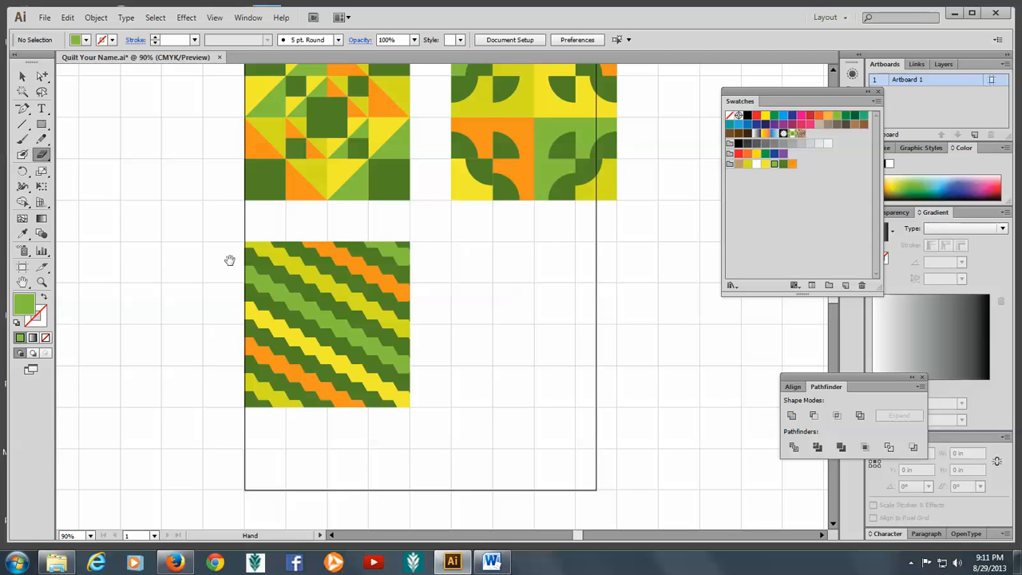
Step: Create a 4 in × 4 in light green square in the empty fourth quilt block spot
drag(230, 259, 169, 249)
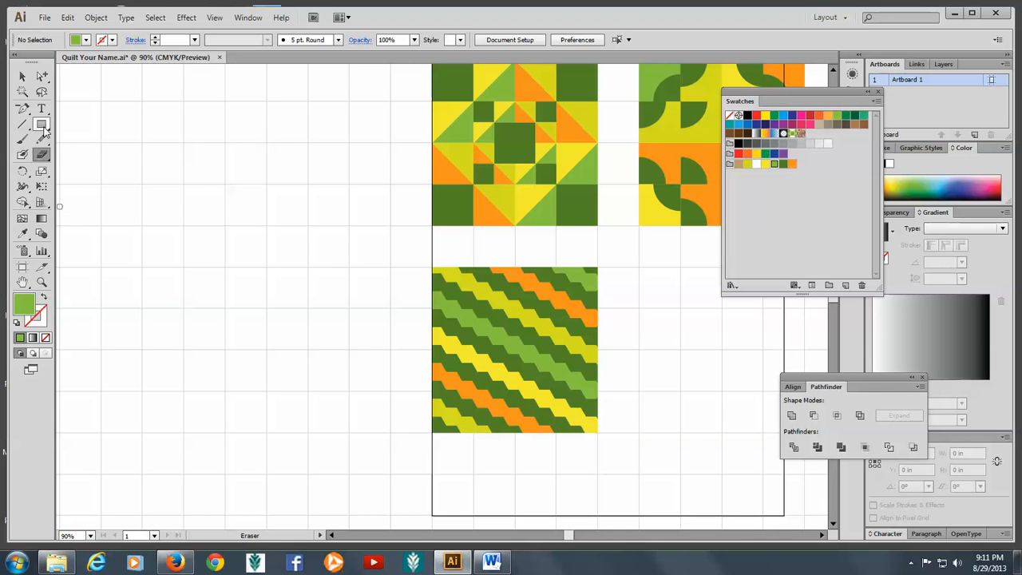
click(42, 124)
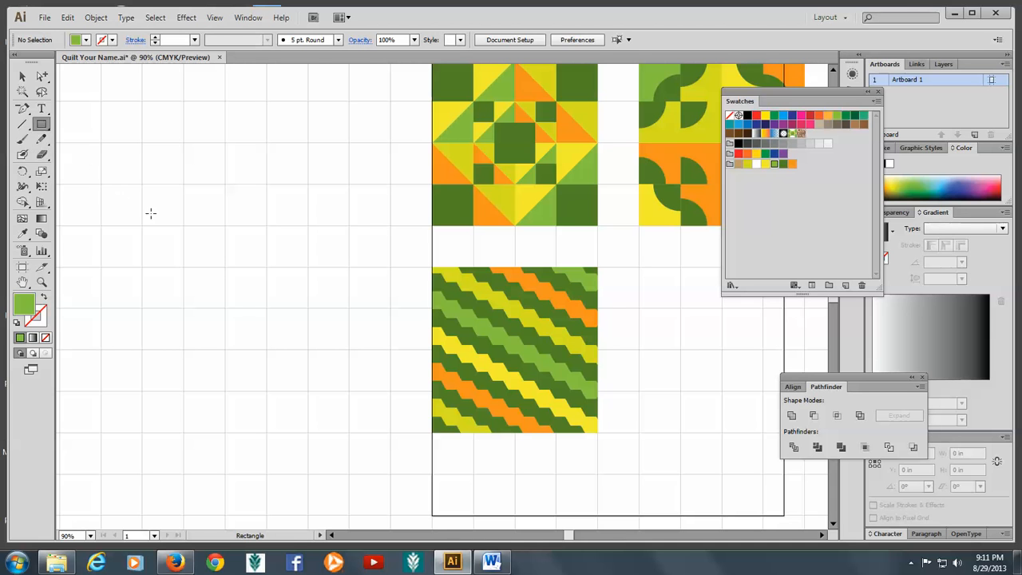
click(150, 214)
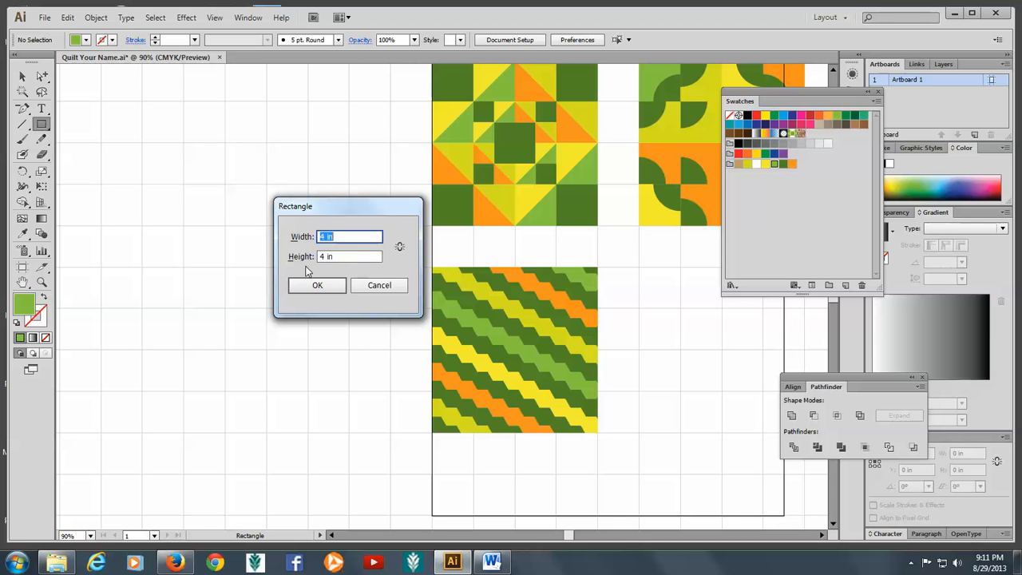
click(316, 284)
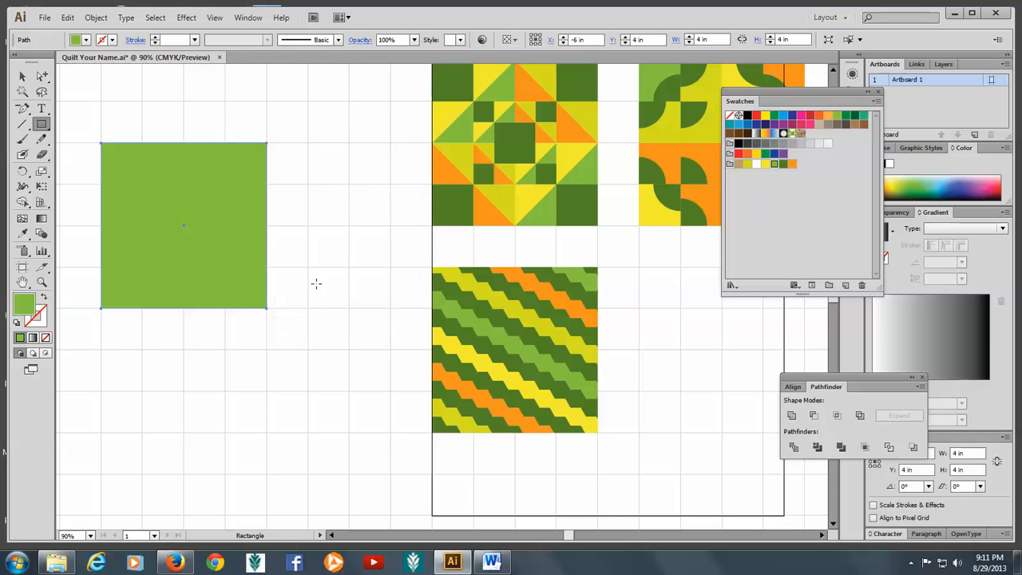
click(22, 77)
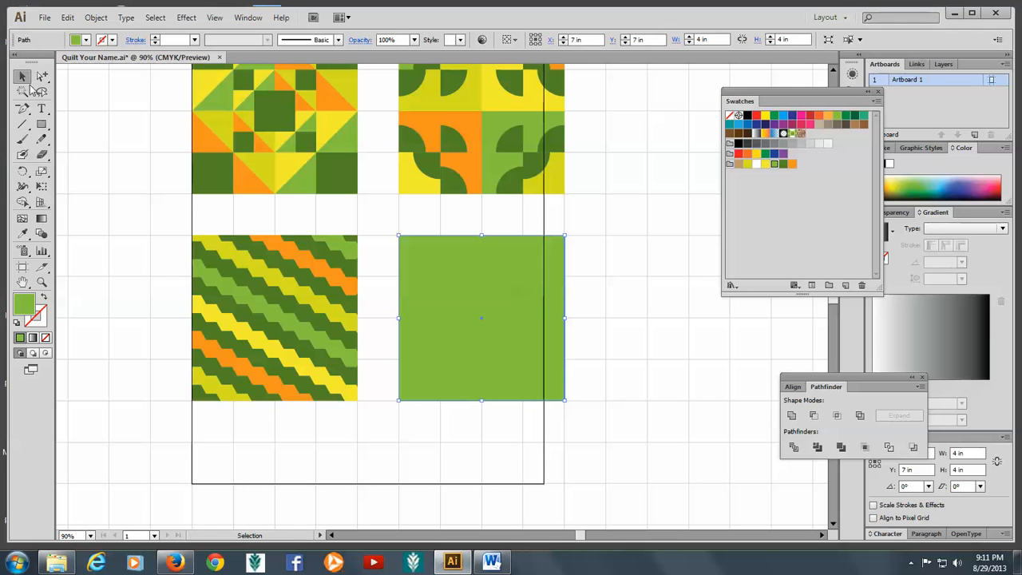
mouse_move(386, 310)
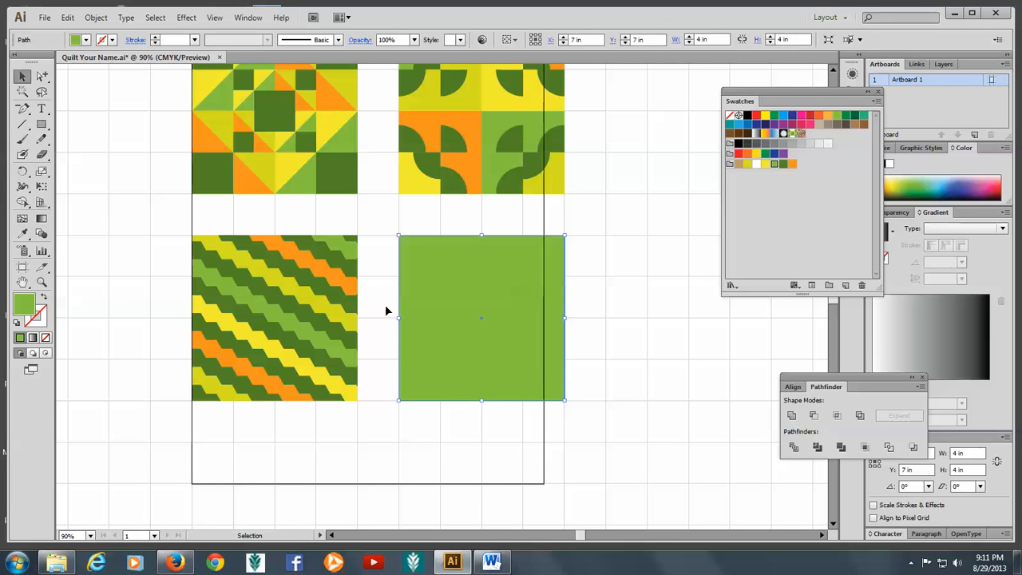
mouse_move(623, 262)
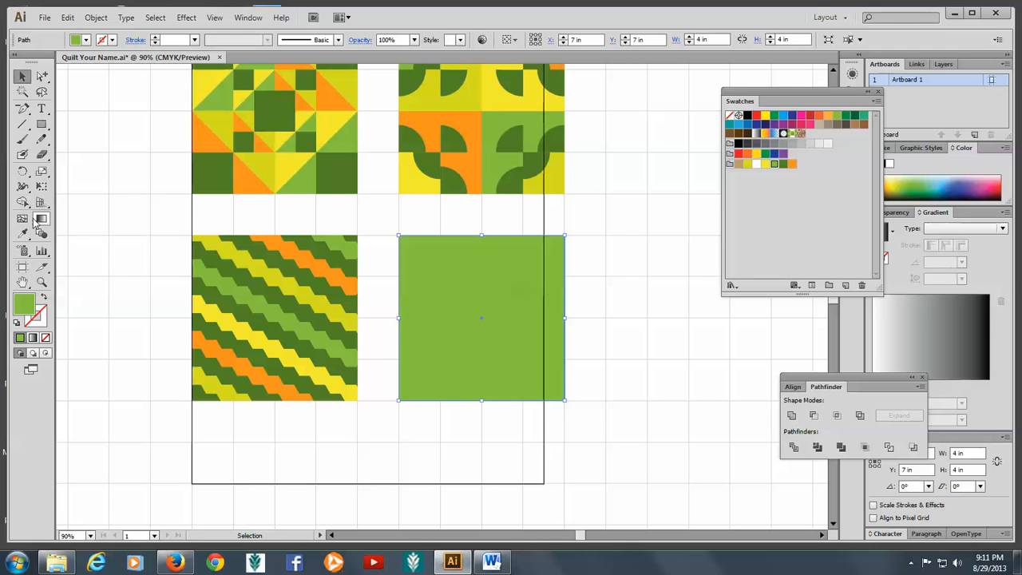
Step: Activate the Knife tool to slice a gentle curve across the green square's middle
click(22, 155)
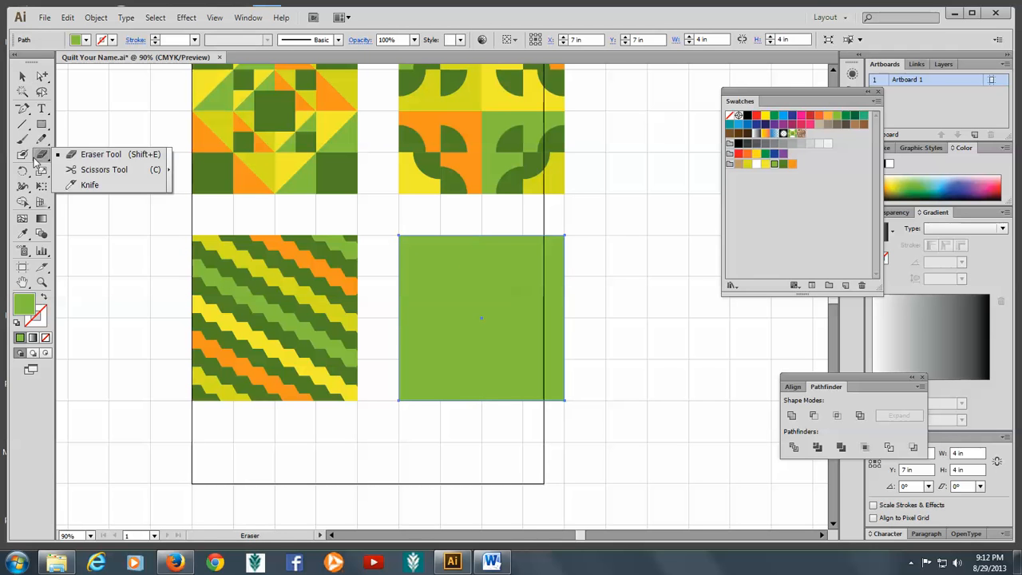
mouse_move(89, 186)
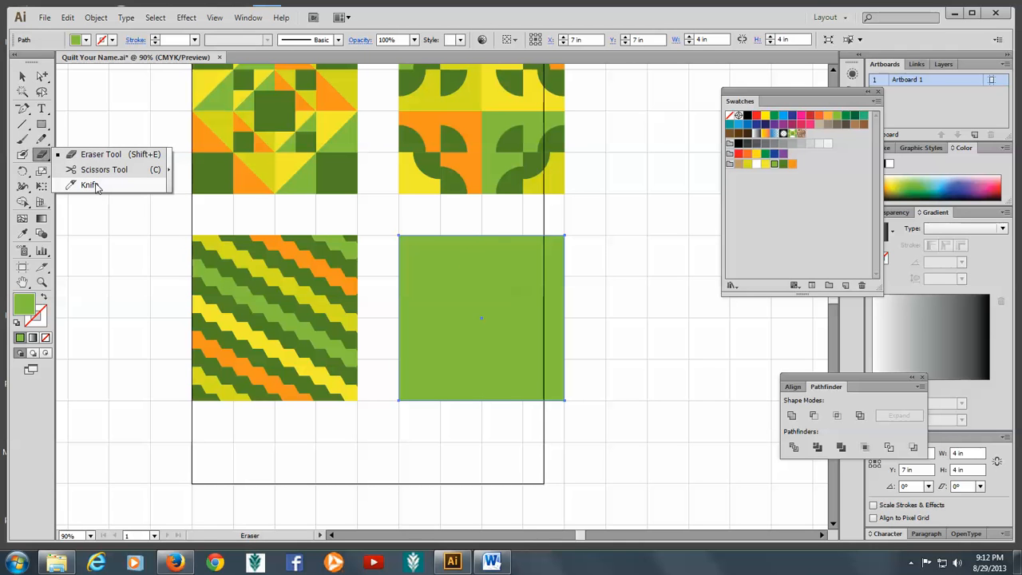
click(90, 185)
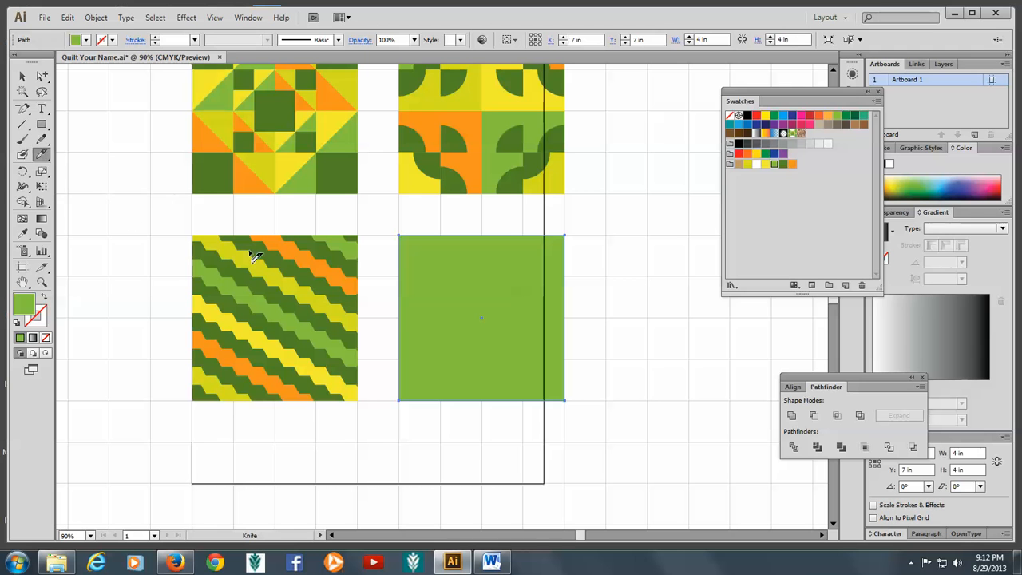
mouse_move(396, 333)
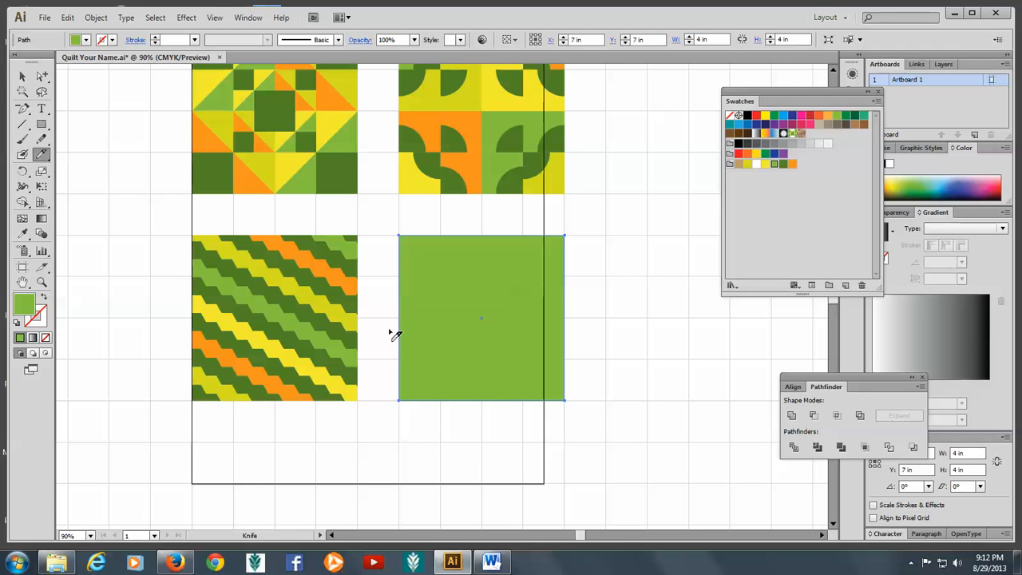
mouse_move(428, 331)
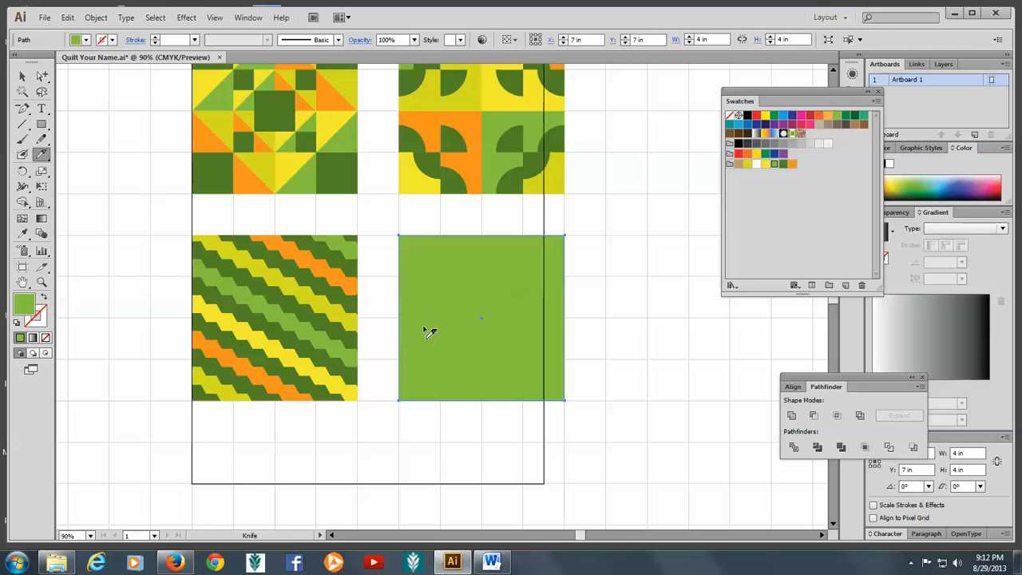
mouse_move(431, 330)
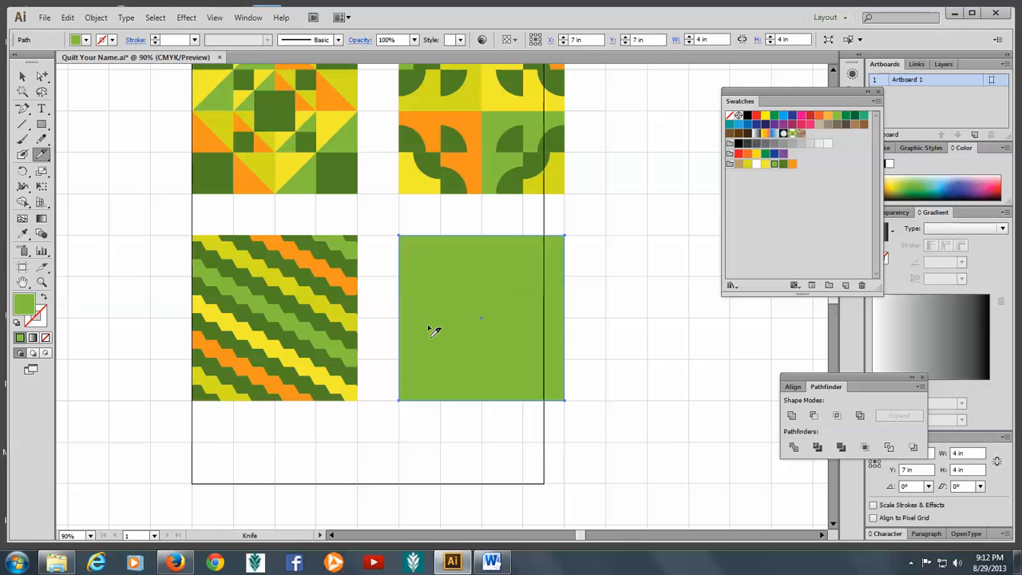
mouse_move(386, 350)
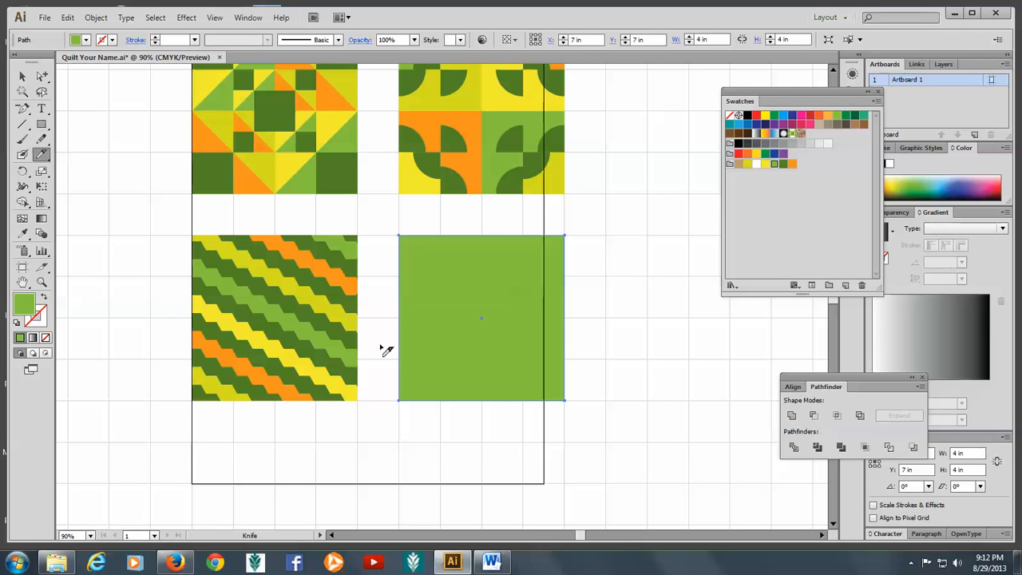
mouse_move(473, 313)
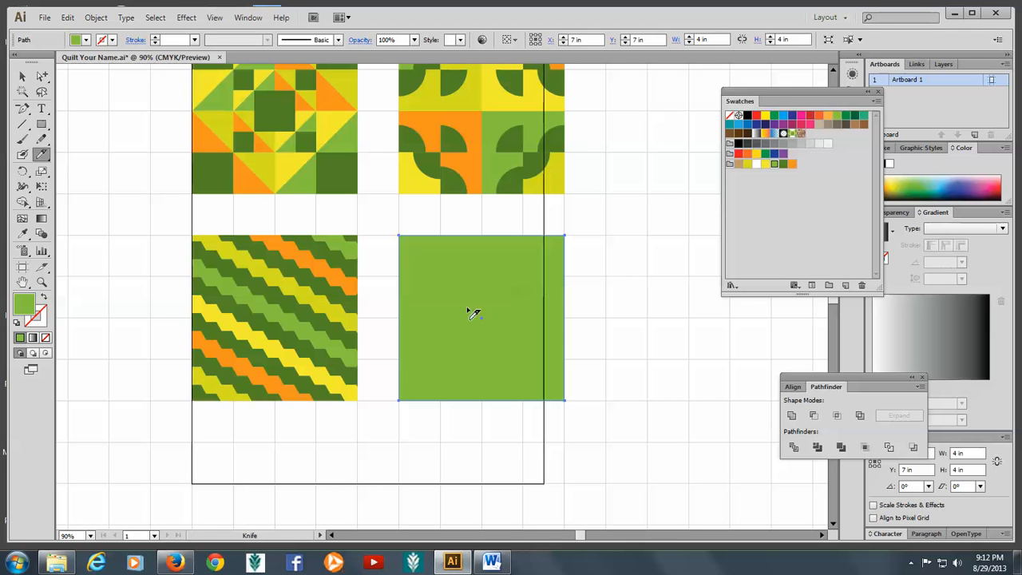
mouse_move(589, 303)
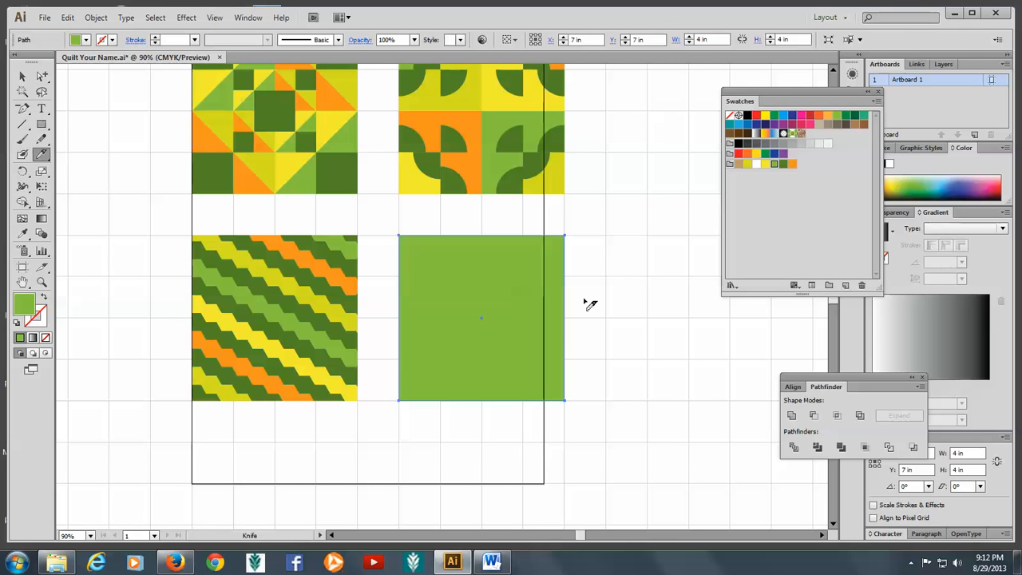
mouse_move(383, 358)
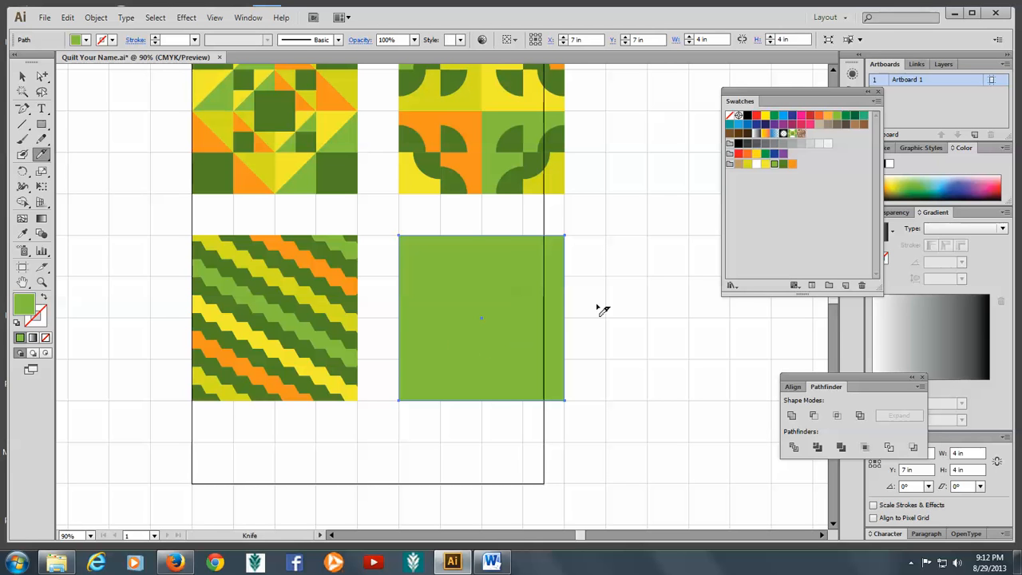
mouse_move(375, 343)
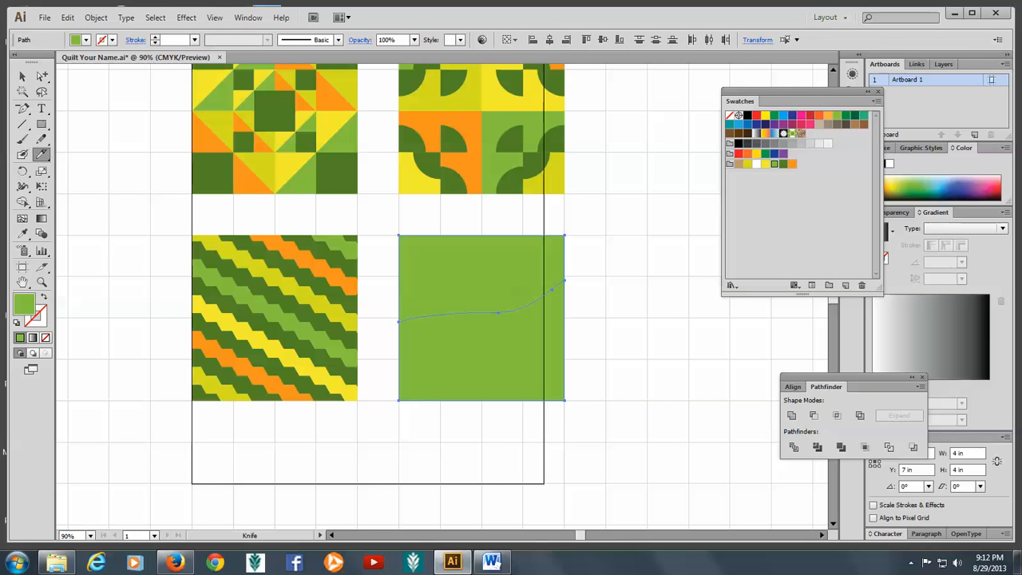
mouse_move(487, 227)
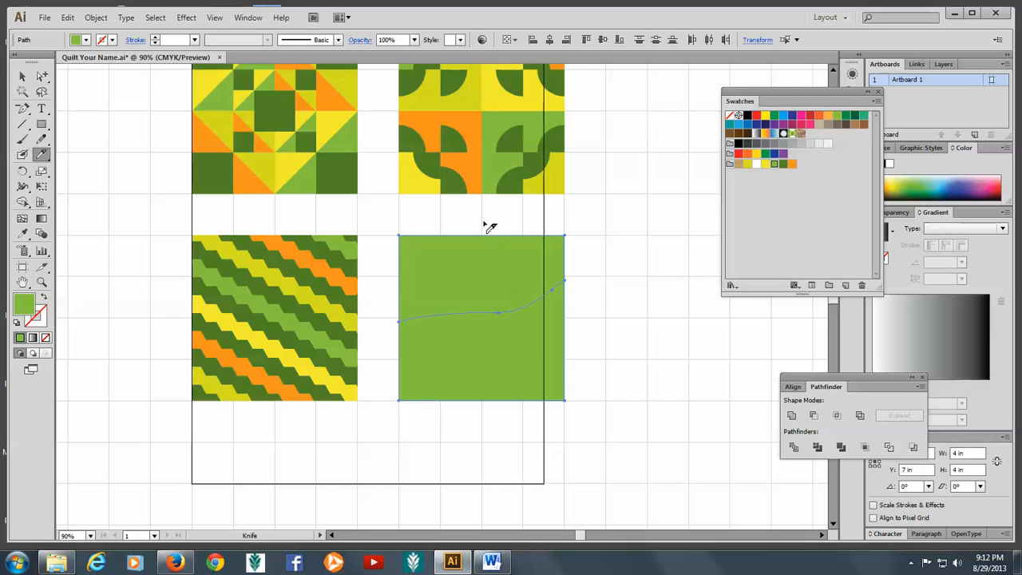
mouse_move(493, 342)
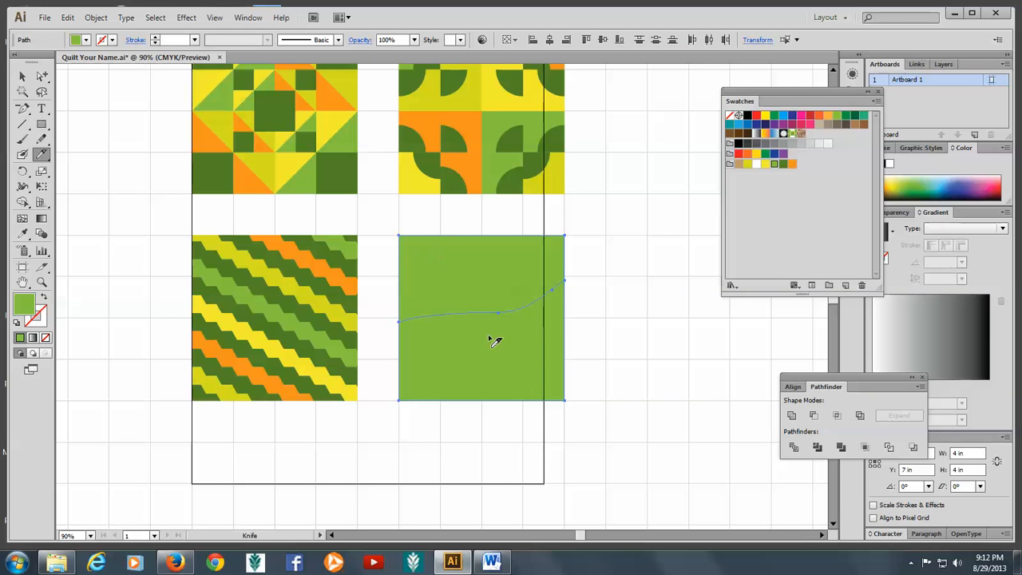
mouse_move(67, 119)
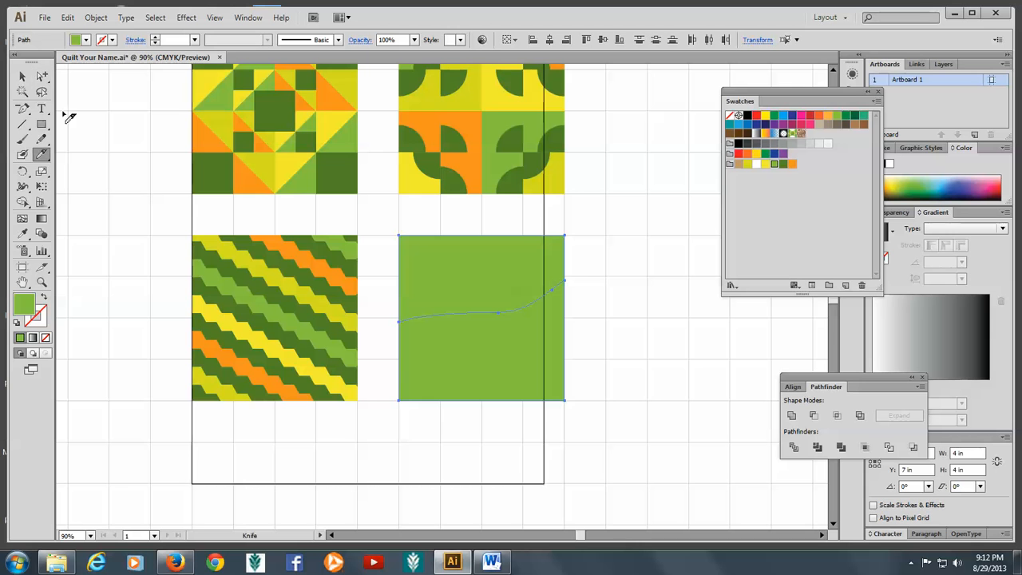
Step: Recolor the upper cut piece dark green, leaving the lower piece light green
click(22, 75)
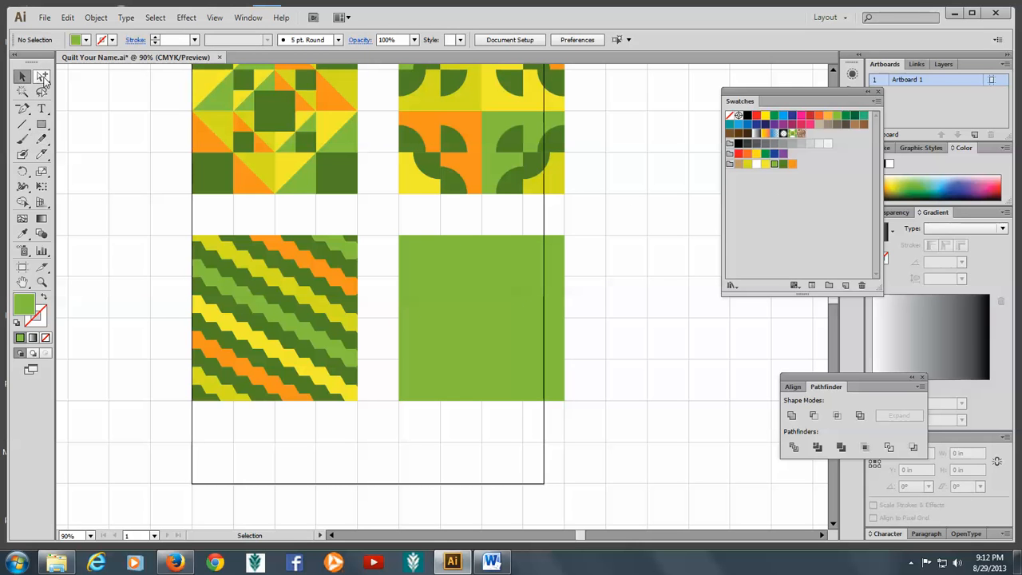
click(42, 77)
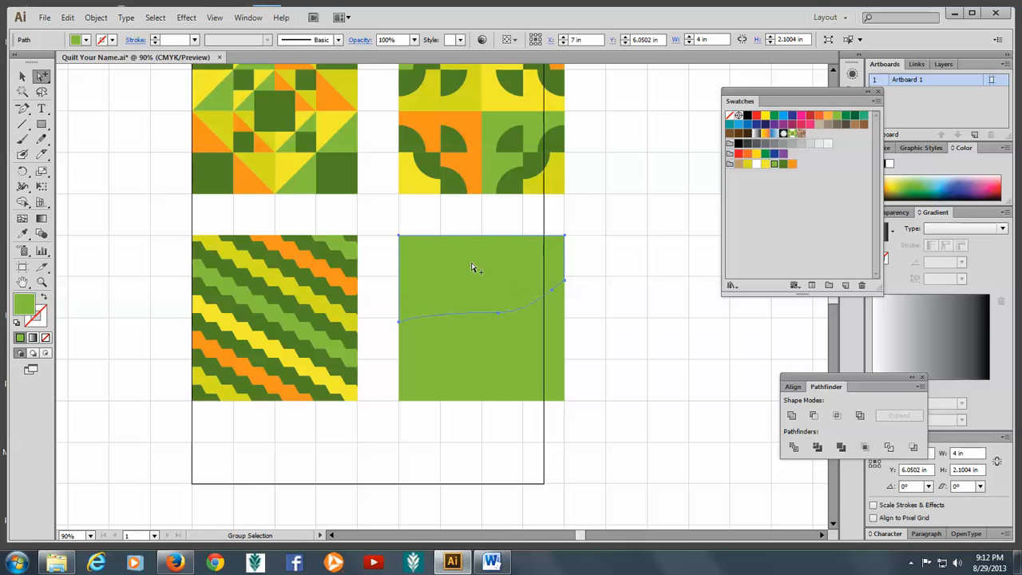
mouse_move(492, 270)
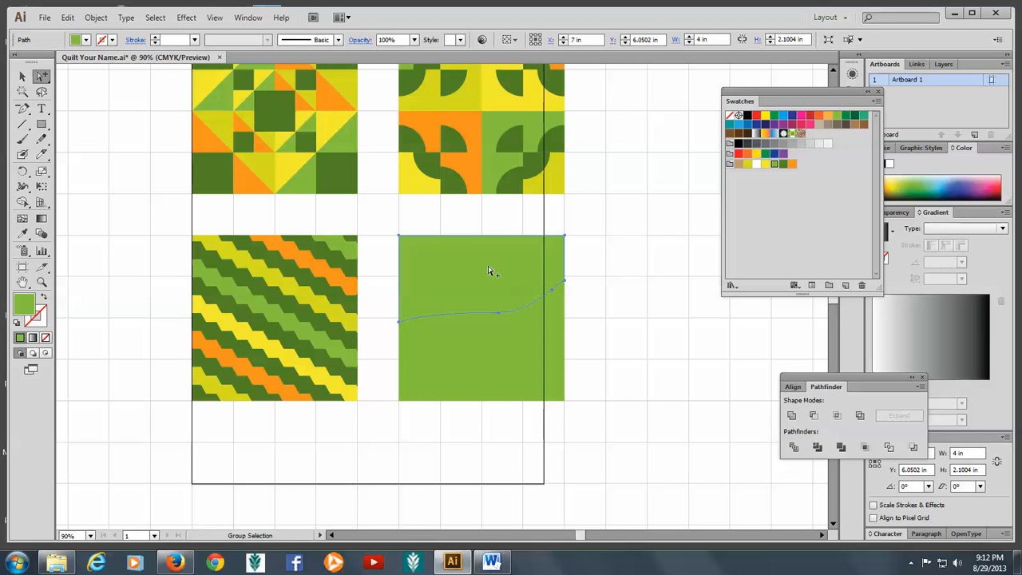
mouse_move(786, 174)
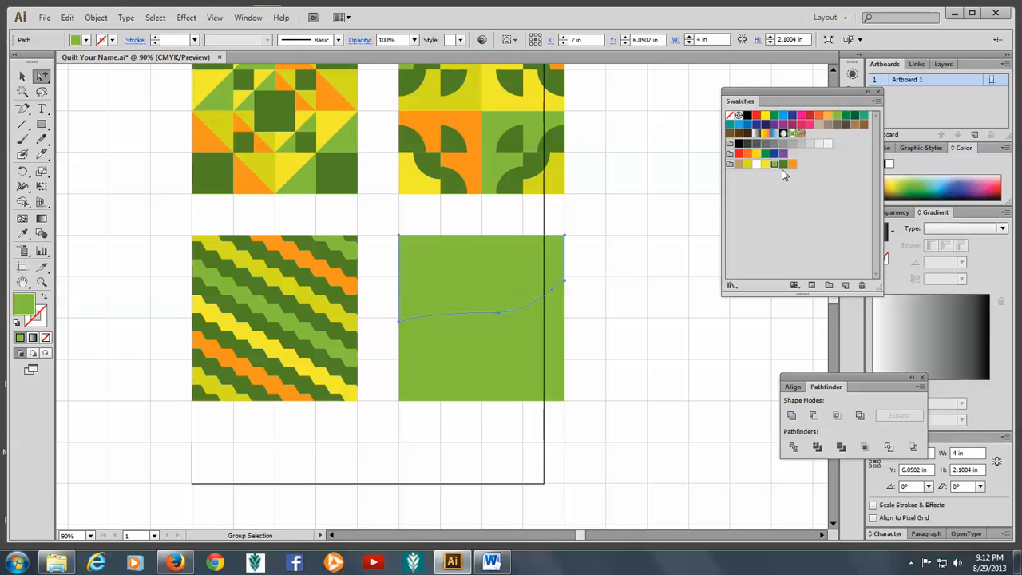
click(782, 163)
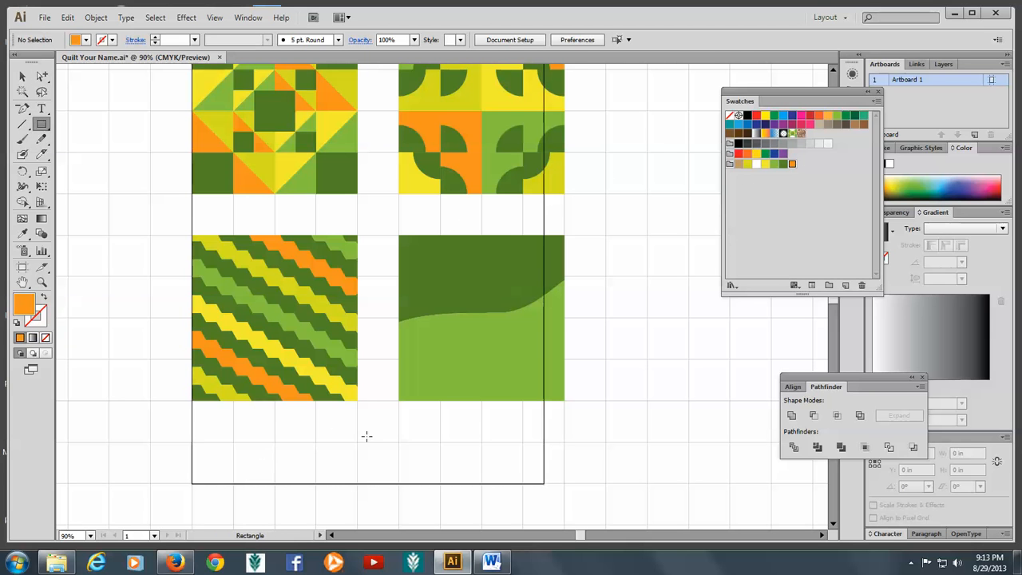
mouse_move(466, 278)
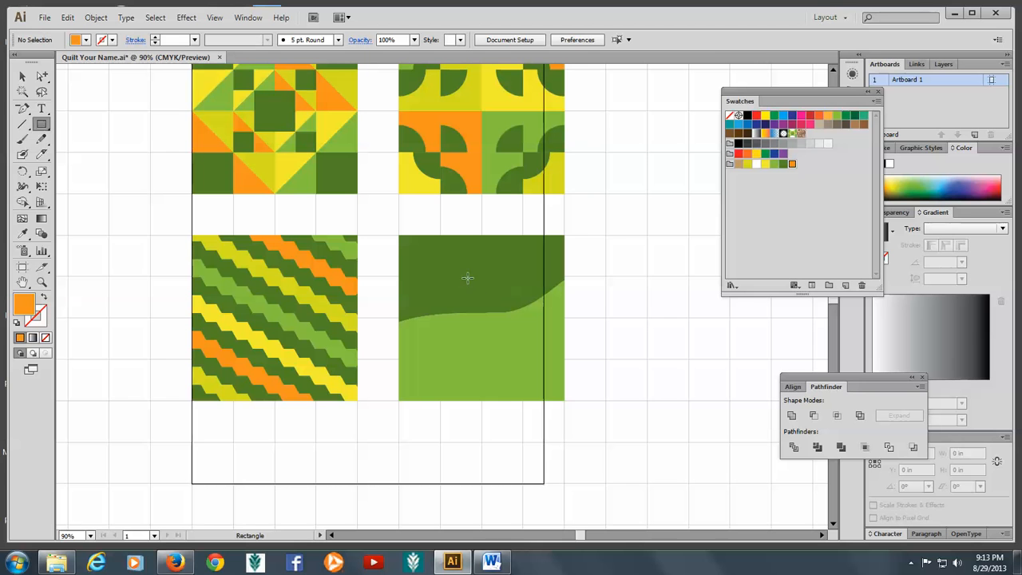
Step: Draw an orange square house body and settle it onto the hill edge
drag(466, 278, 525, 333)
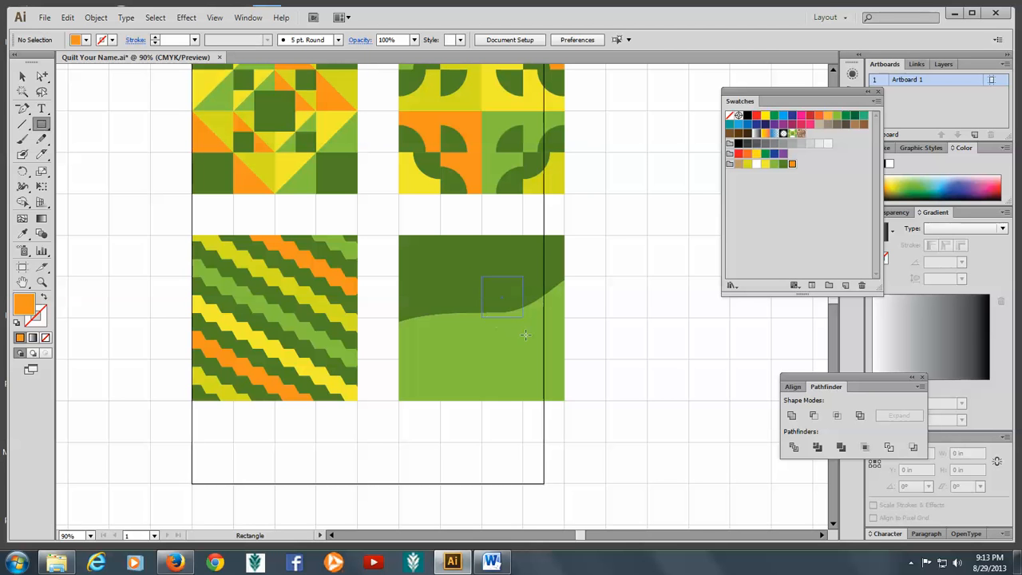
drag(479, 279, 526, 317)
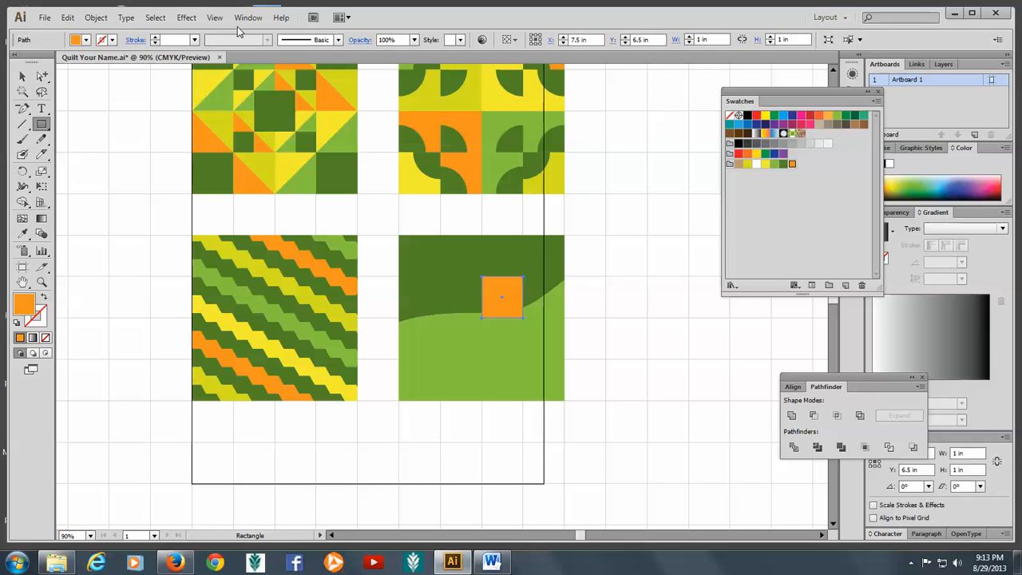
click(214, 16)
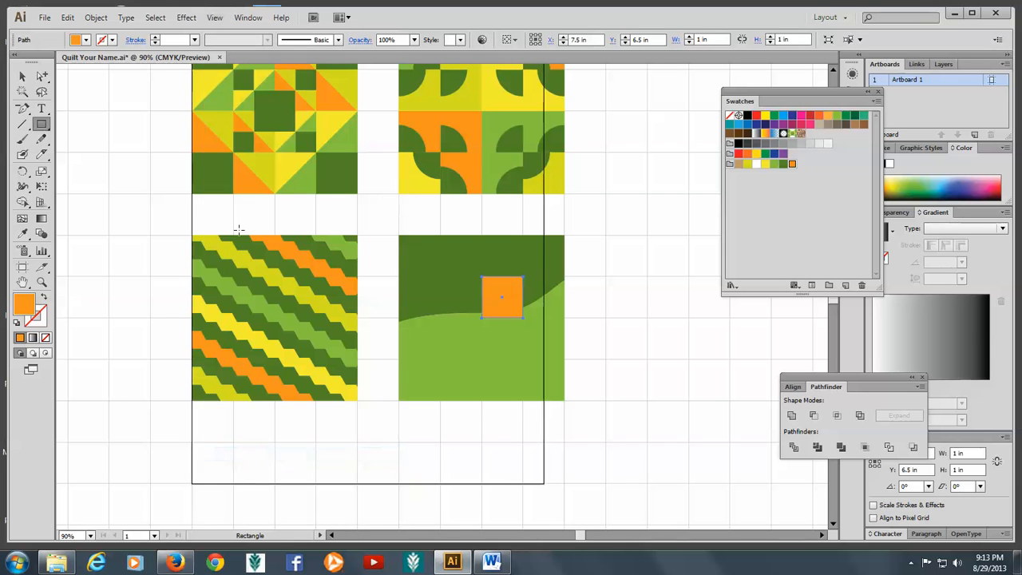
click(214, 16)
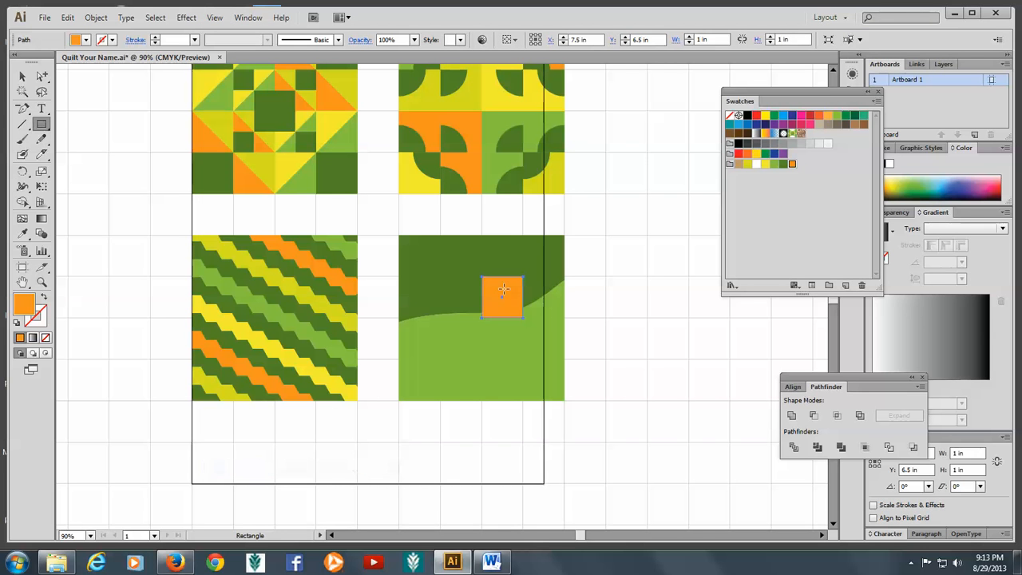
click(23, 77)
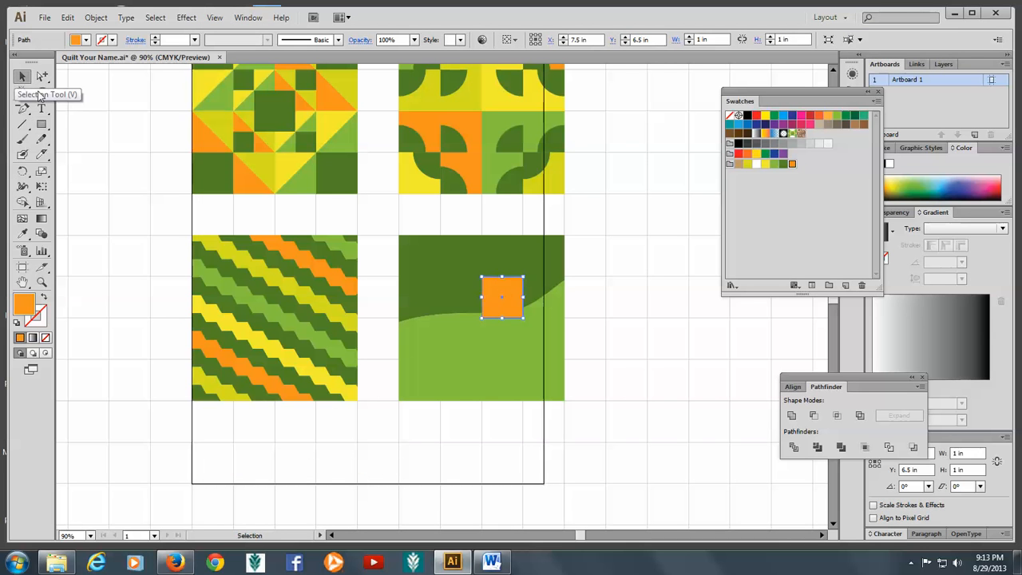
drag(502, 298, 501, 320)
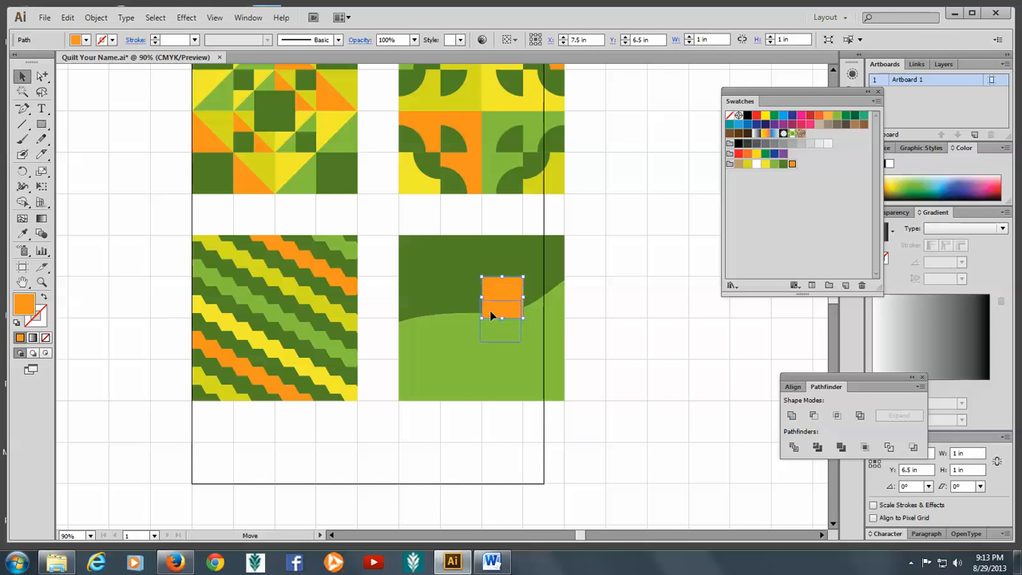
drag(501, 310, 491, 310)
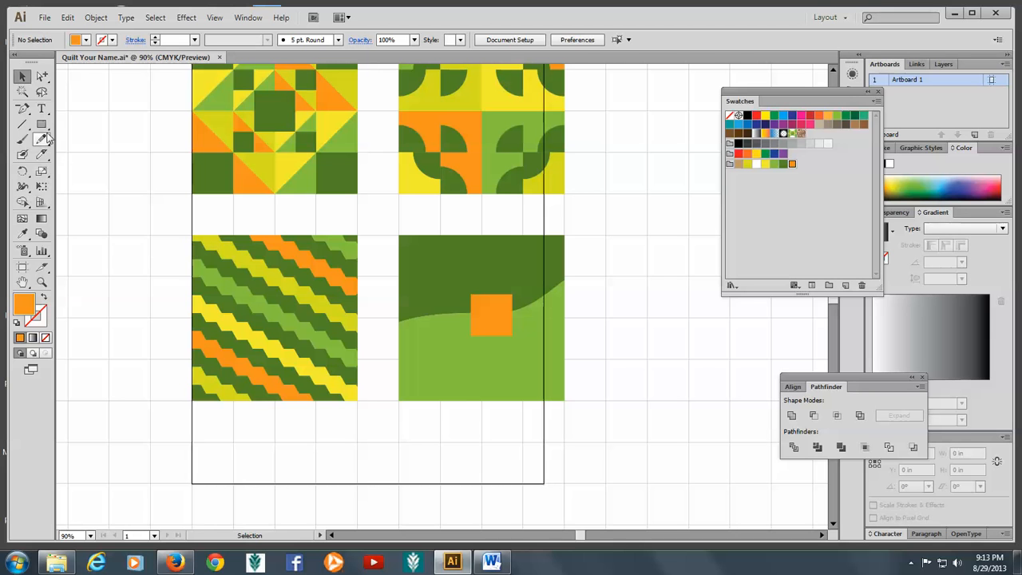
Step: Draw an orange triangle with the Polygon tool and seat it atop the square as the roof
click(41, 124)
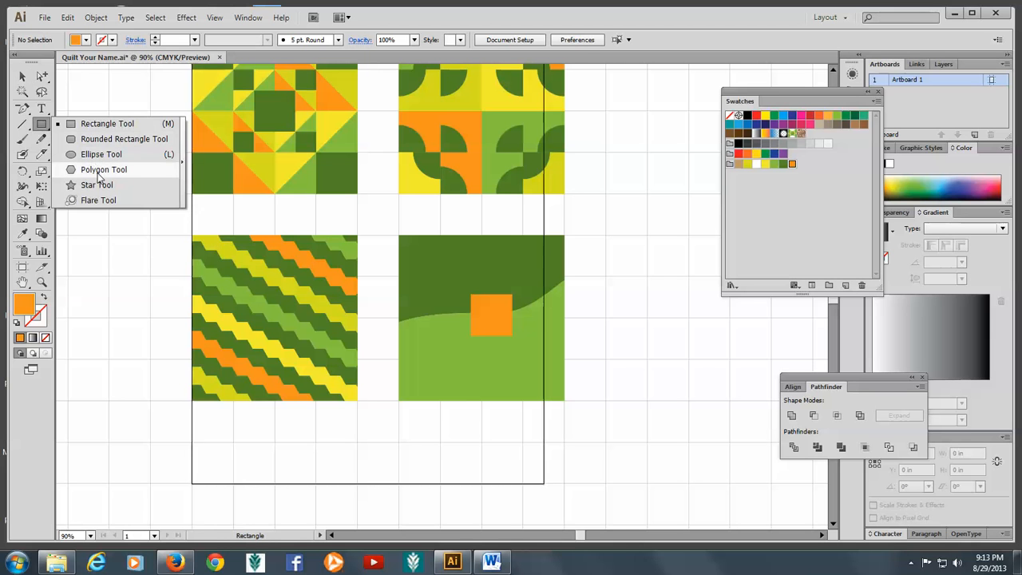
click(104, 169)
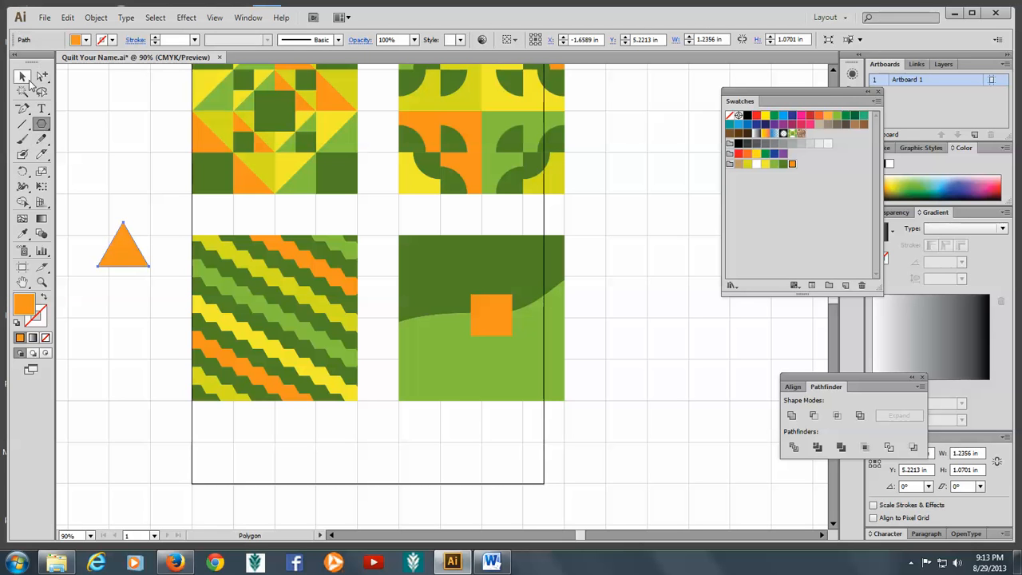
click(121, 247)
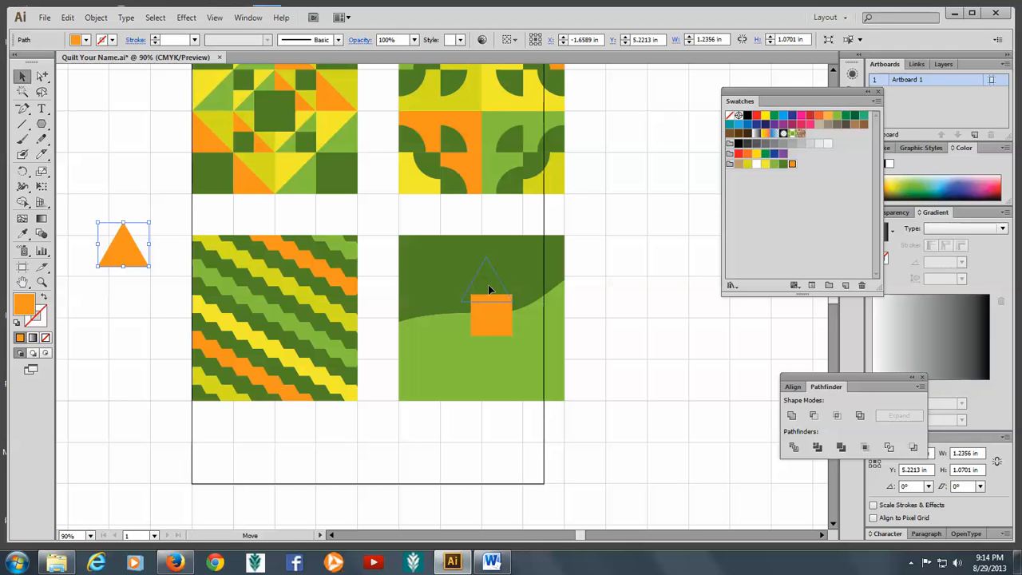
drag(124, 246, 489, 280)
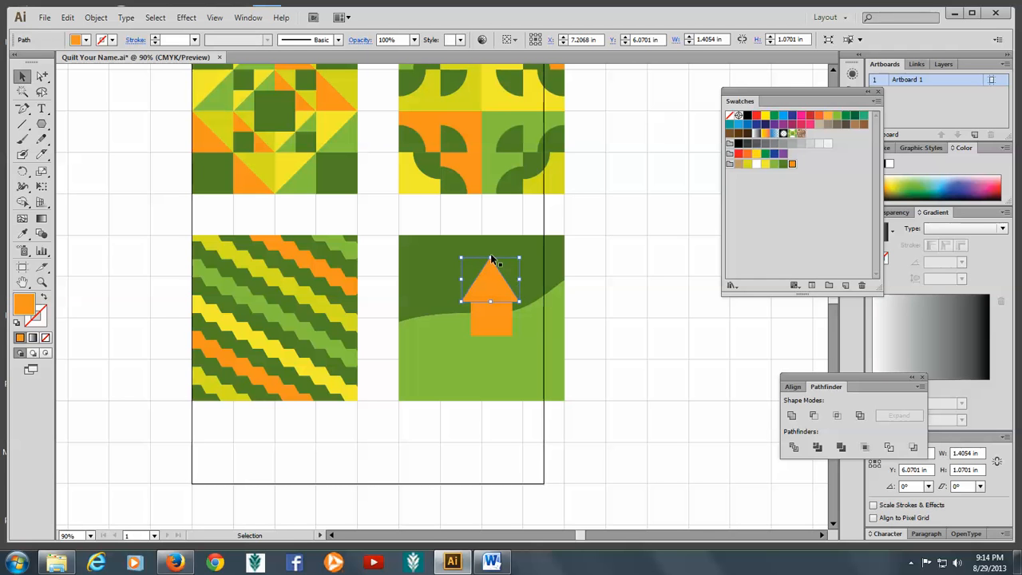
mouse_move(492, 257)
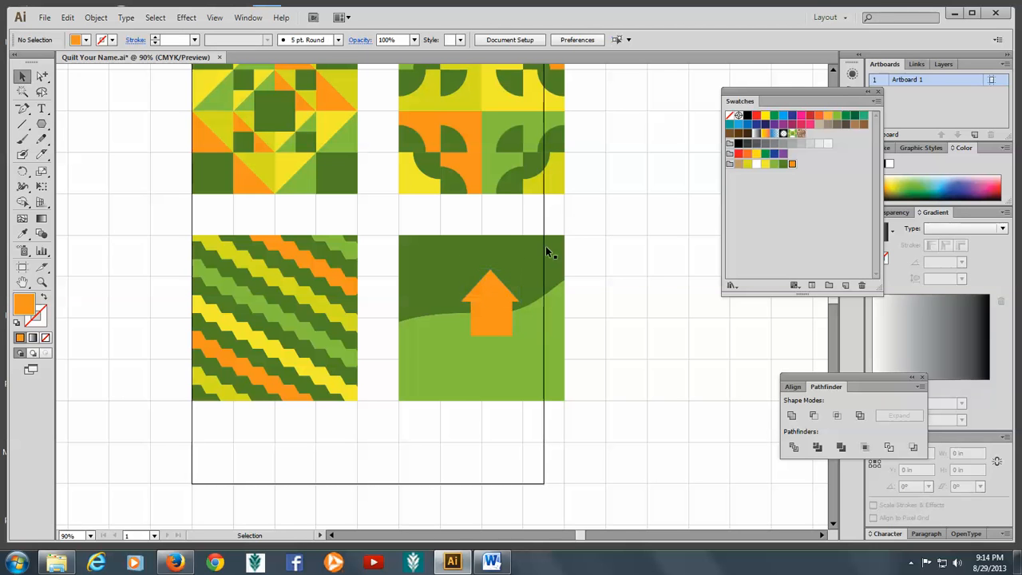
click(490, 287)
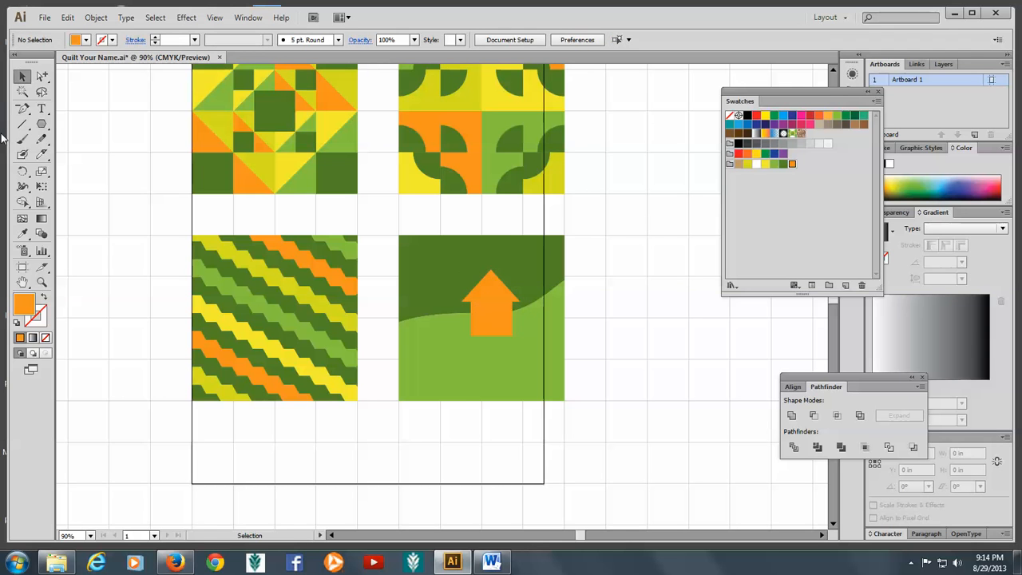
Step: Add a small chimney rectangle on the roof and a yellow door on the house front
click(22, 123)
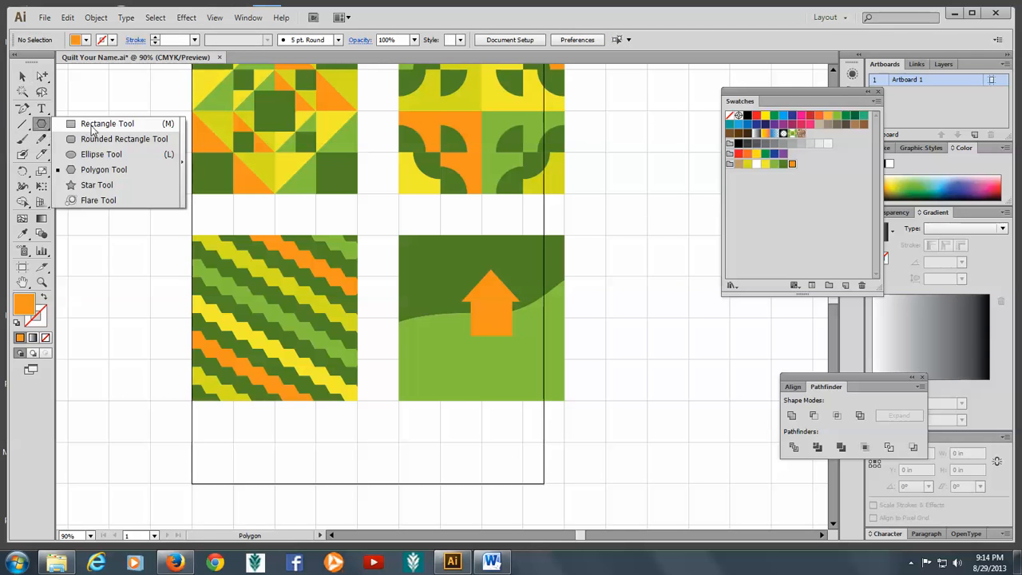
click(107, 122)
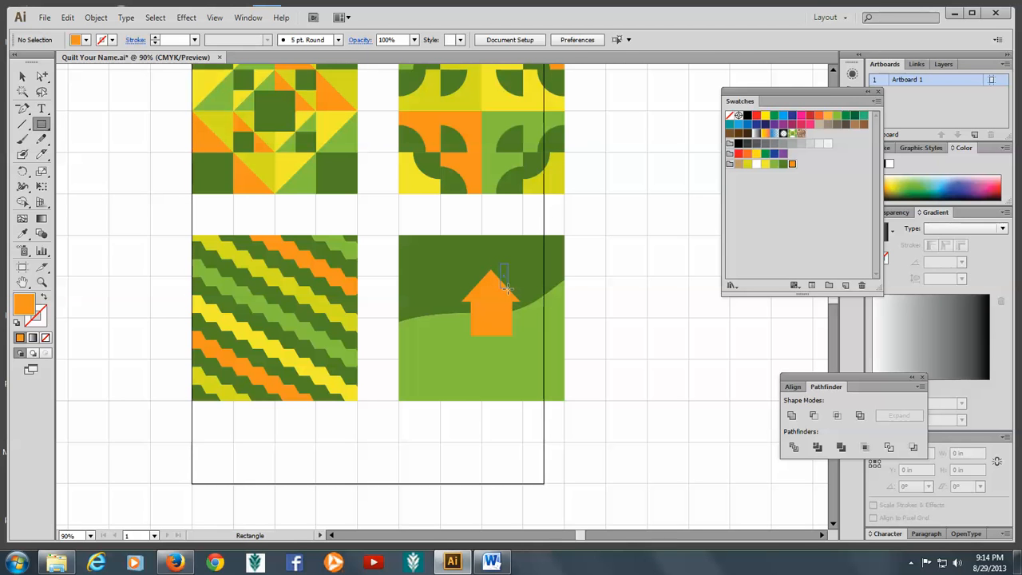
click(503, 279)
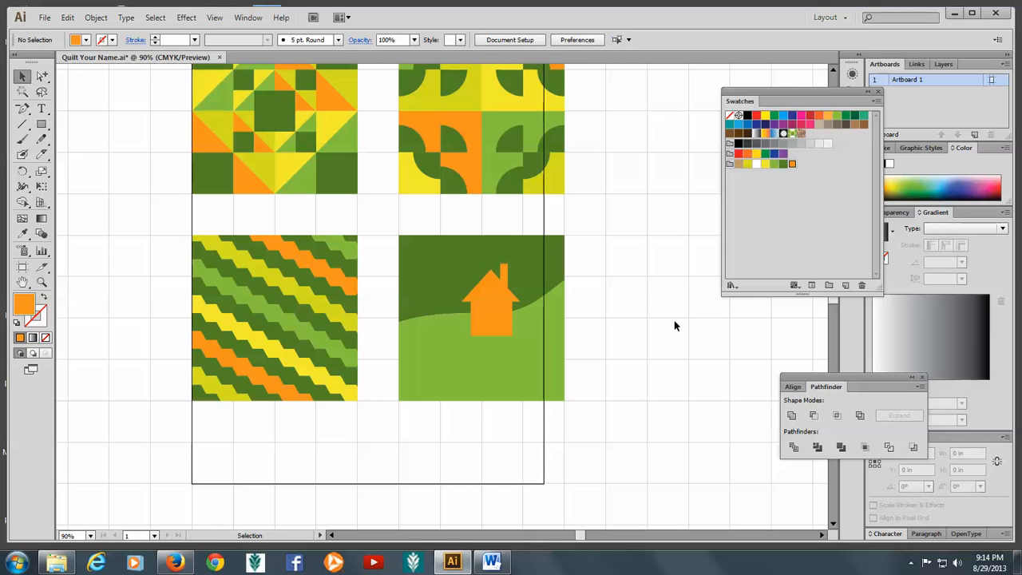
mouse_move(156, 409)
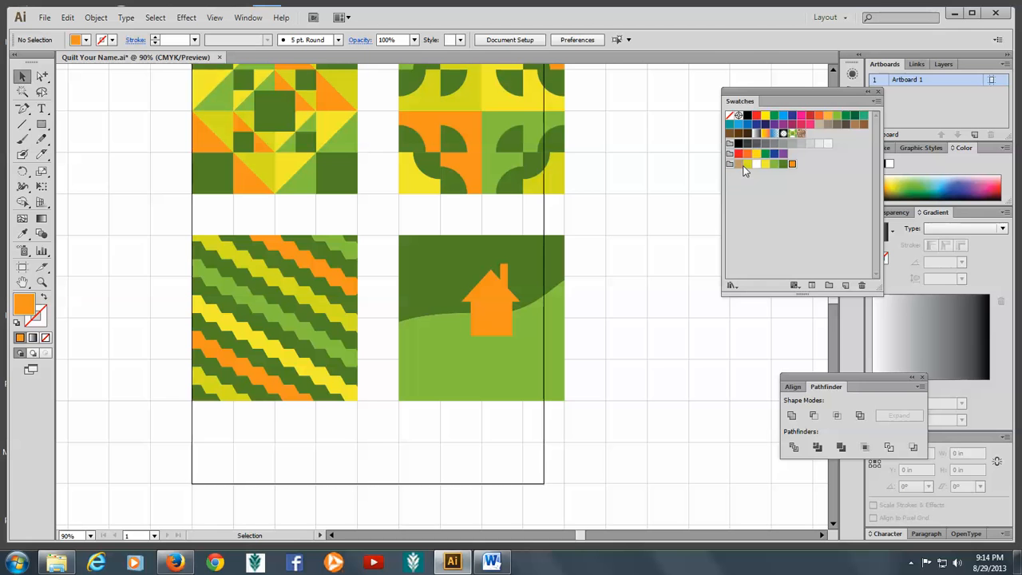
click(41, 125)
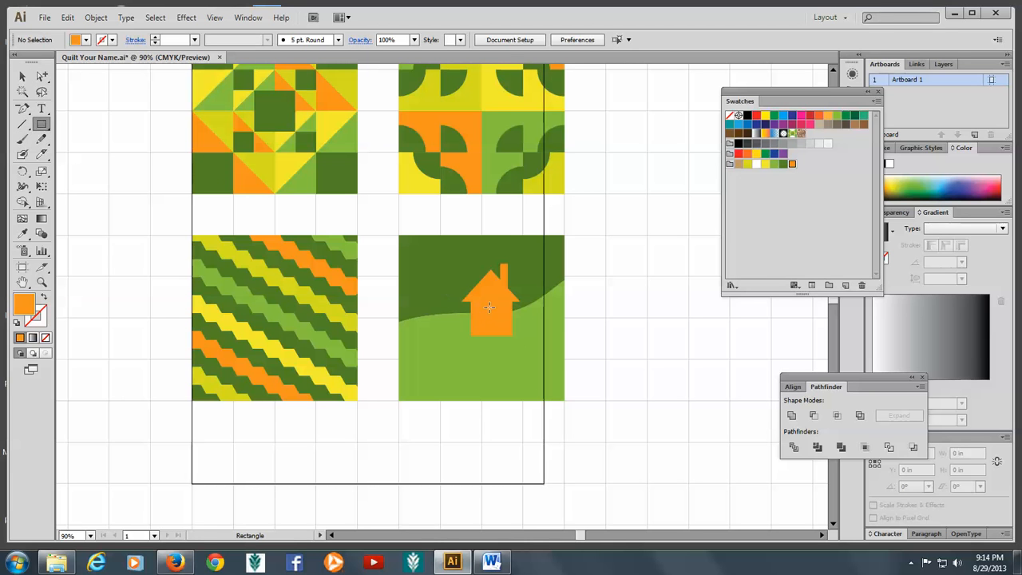
mouse_move(492, 318)
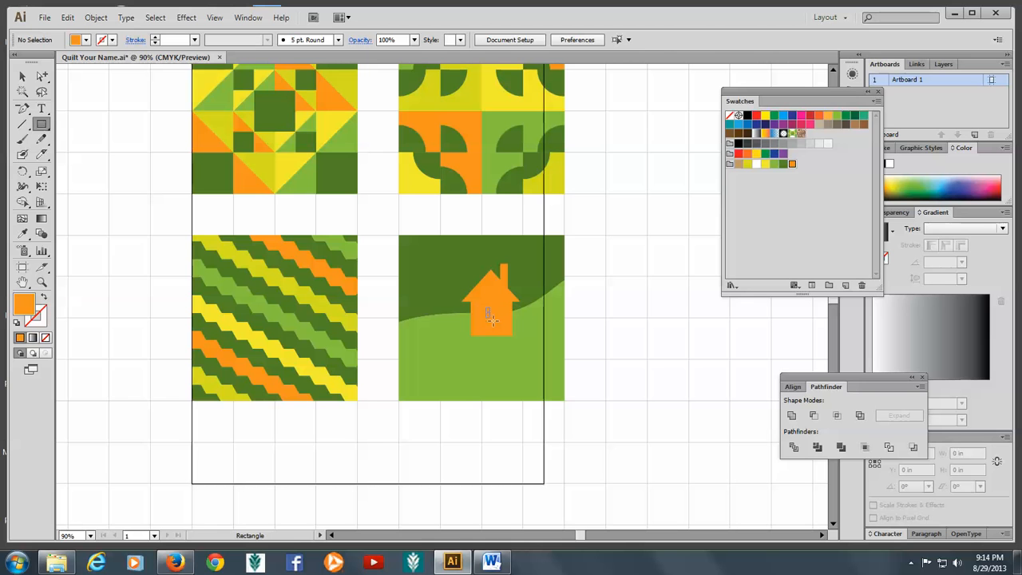
click(492, 320)
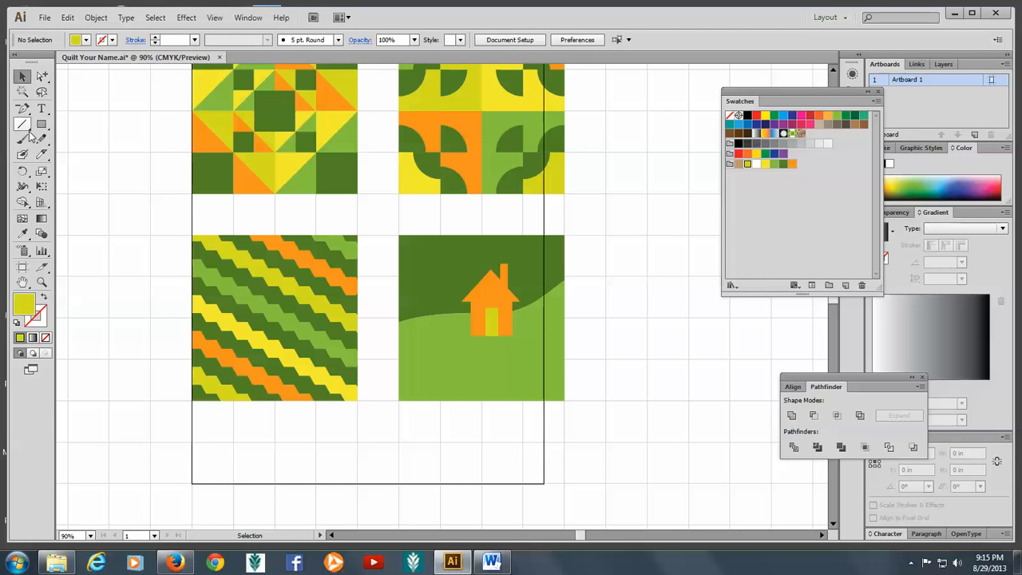
Step: Draw a winding yellow Pen-tool path from the door down to the square's bottom edge
click(22, 108)
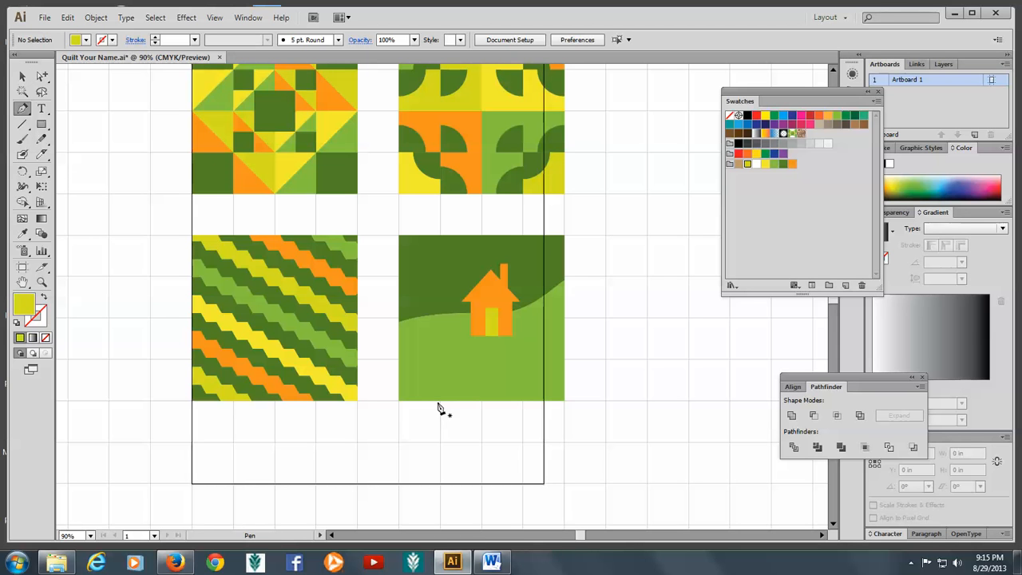
mouse_move(437, 402)
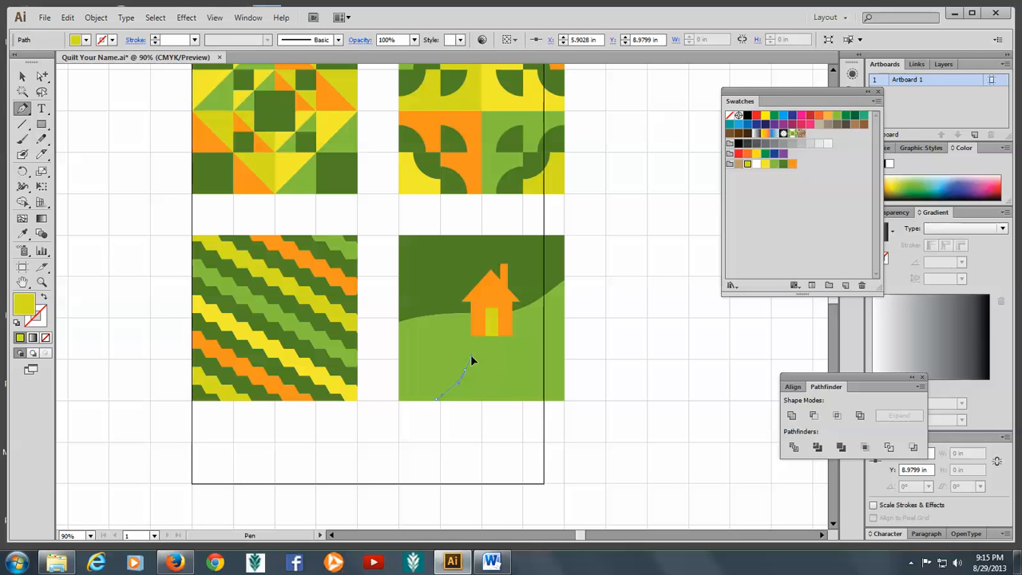
click(488, 344)
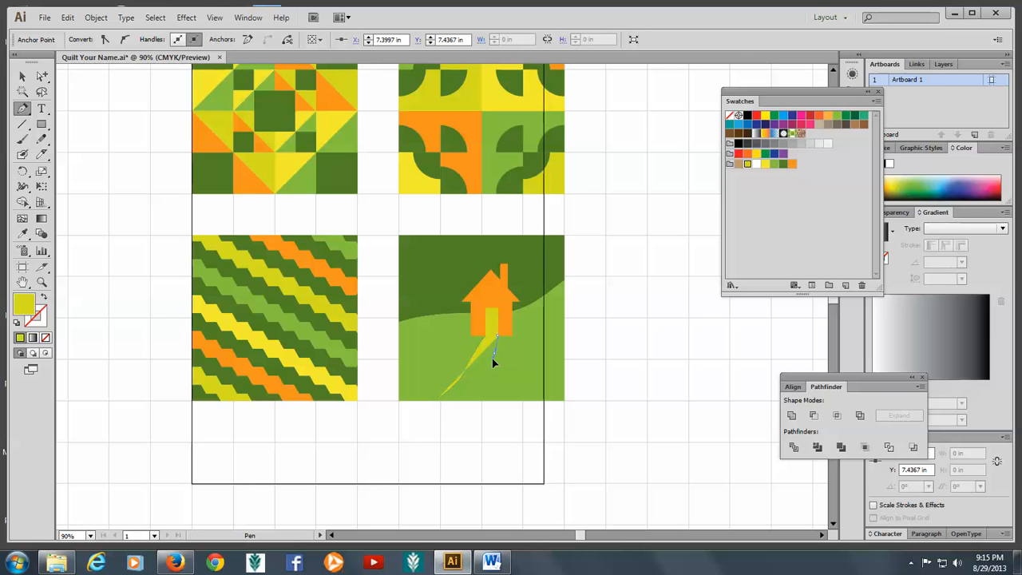
click(479, 399)
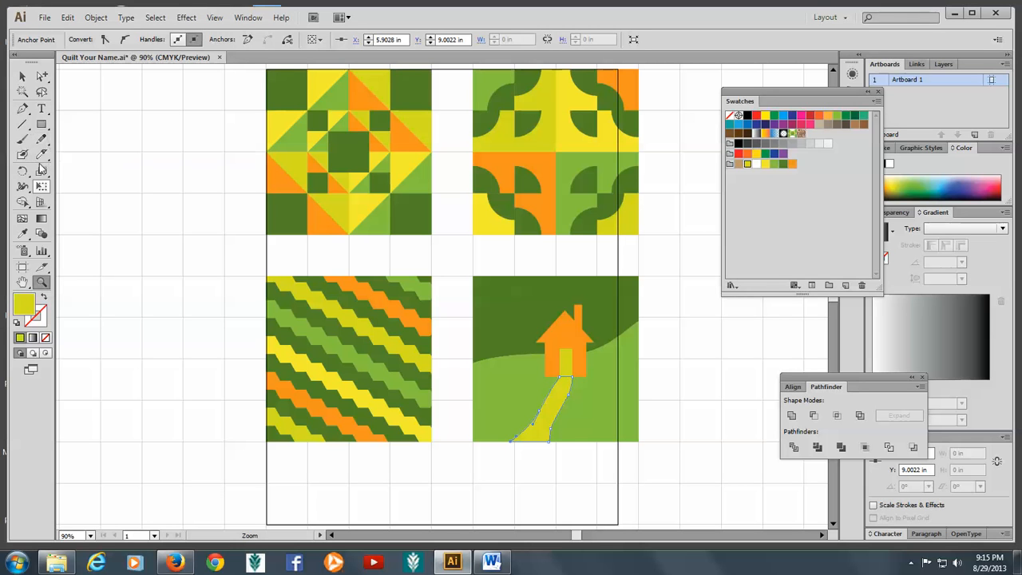
Step: Build a small tree left of the house: thin rectangle trunk and green ellipse crown
click(23, 125)
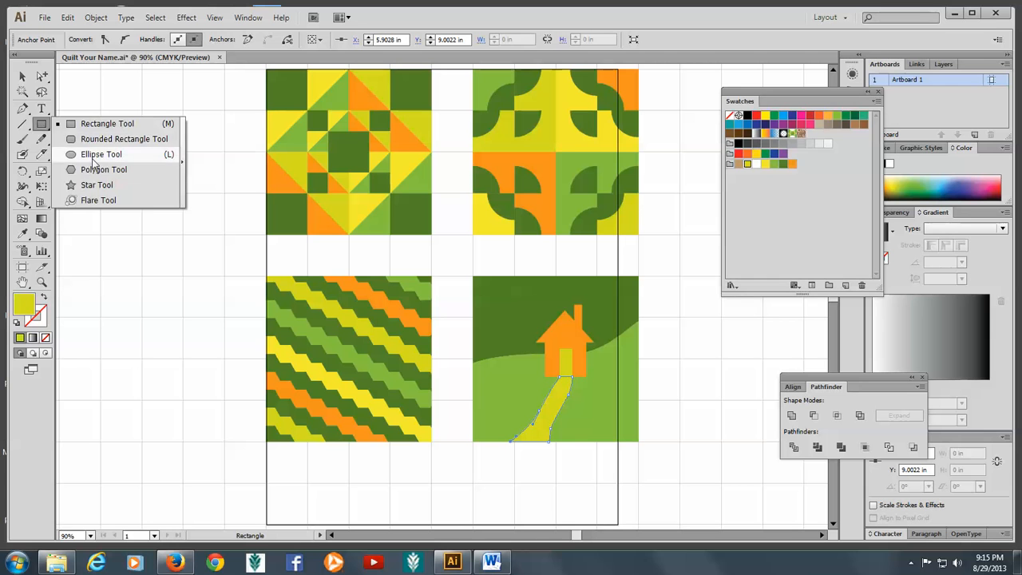
click(102, 153)
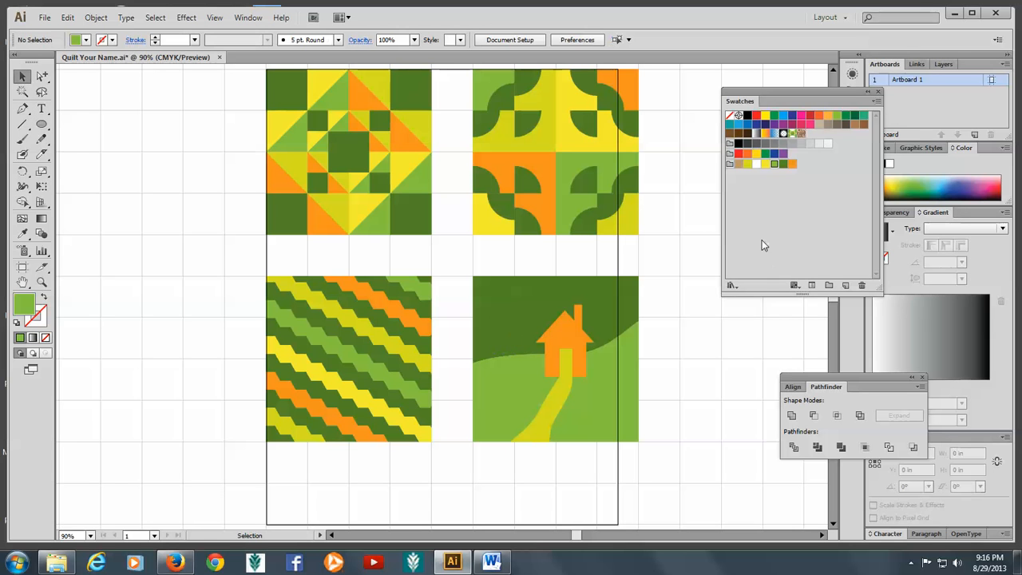
mouse_move(779, 187)
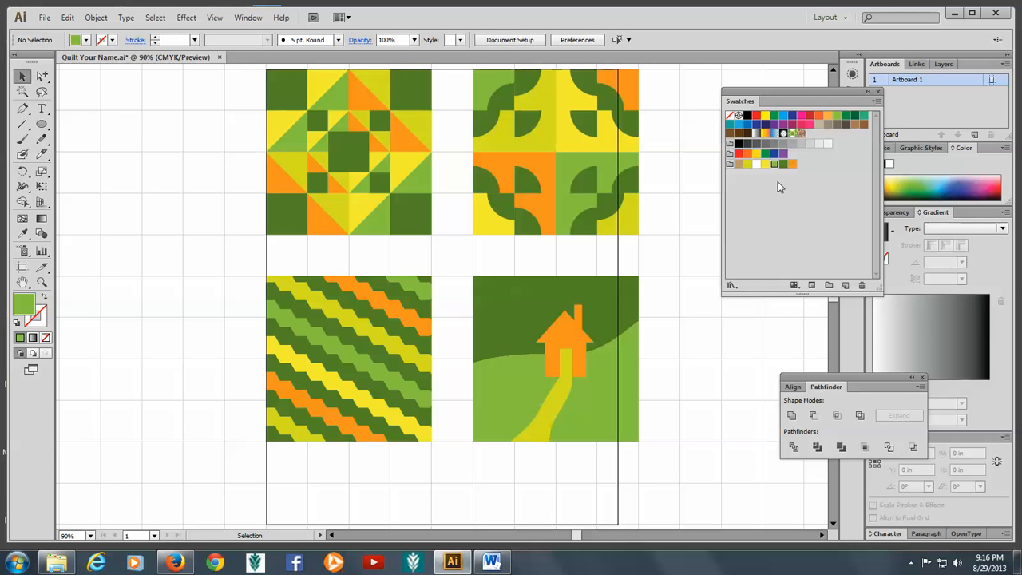
mouse_move(784, 164)
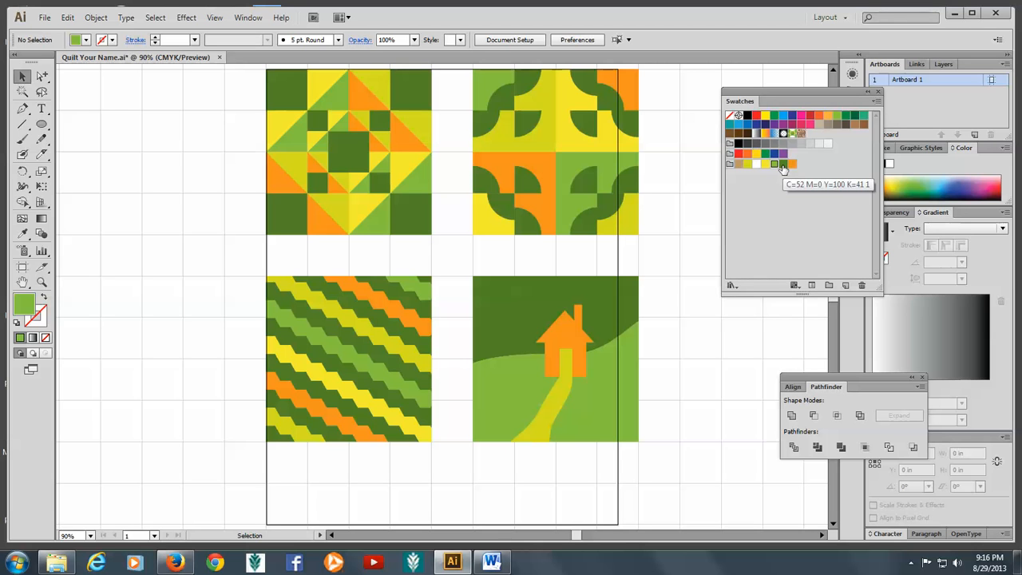
mouse_move(795, 164)
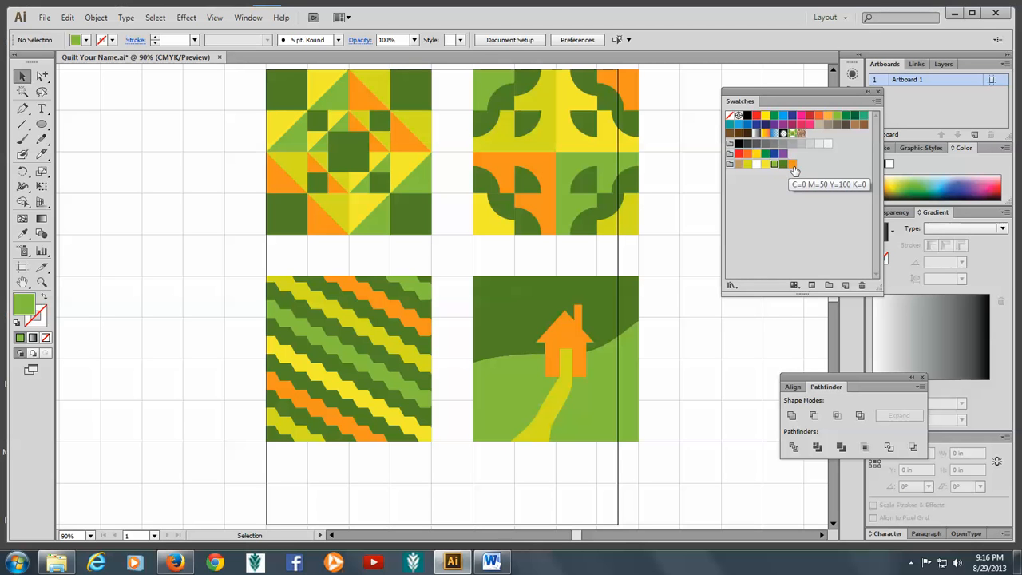
click(792, 163)
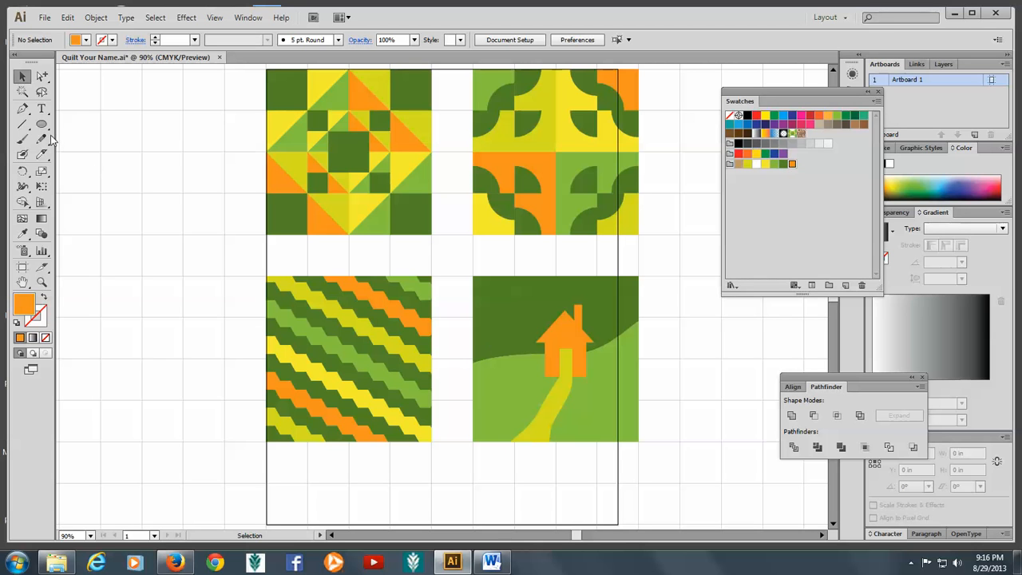
click(42, 124)
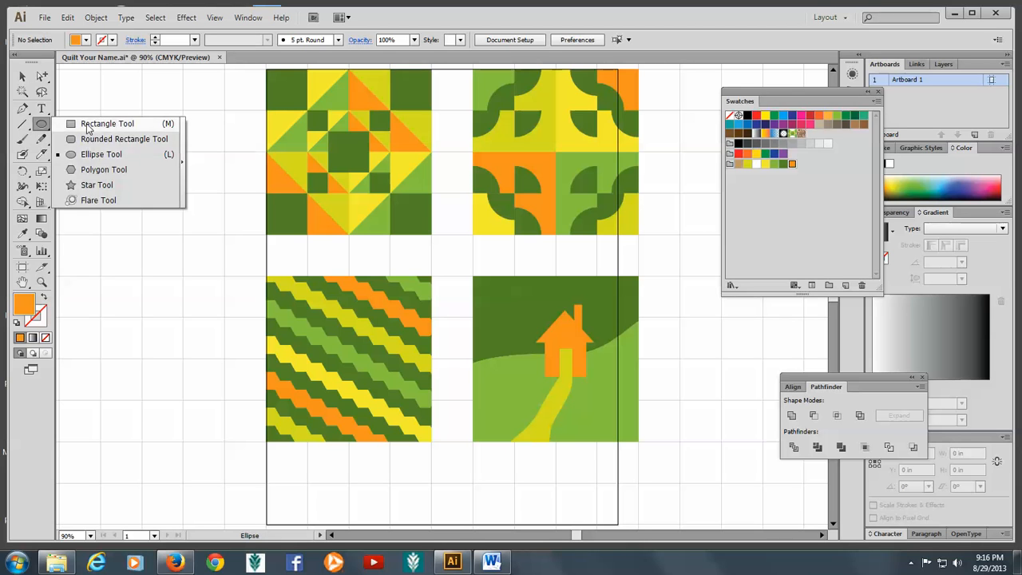
click(107, 123)
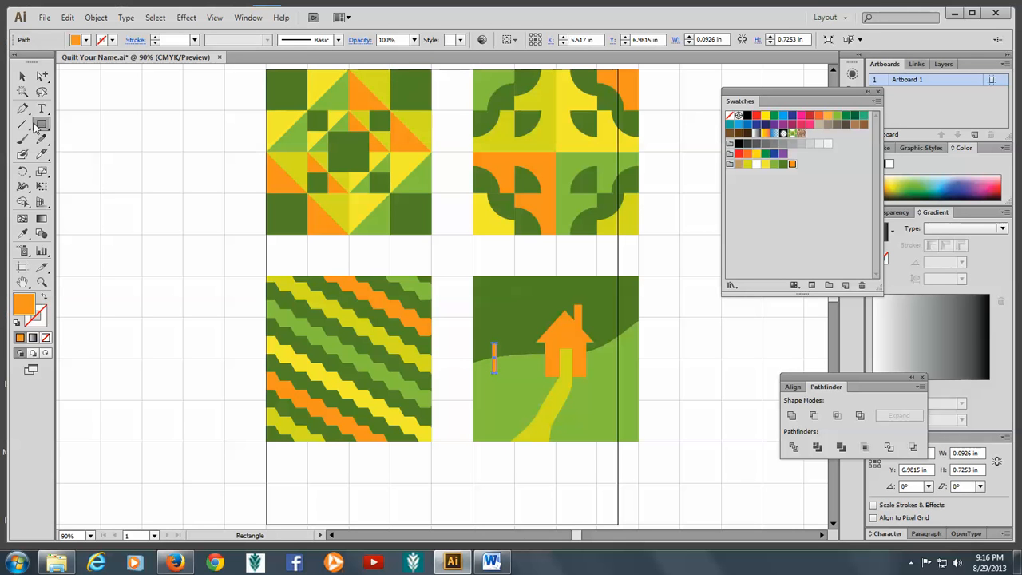
click(41, 125)
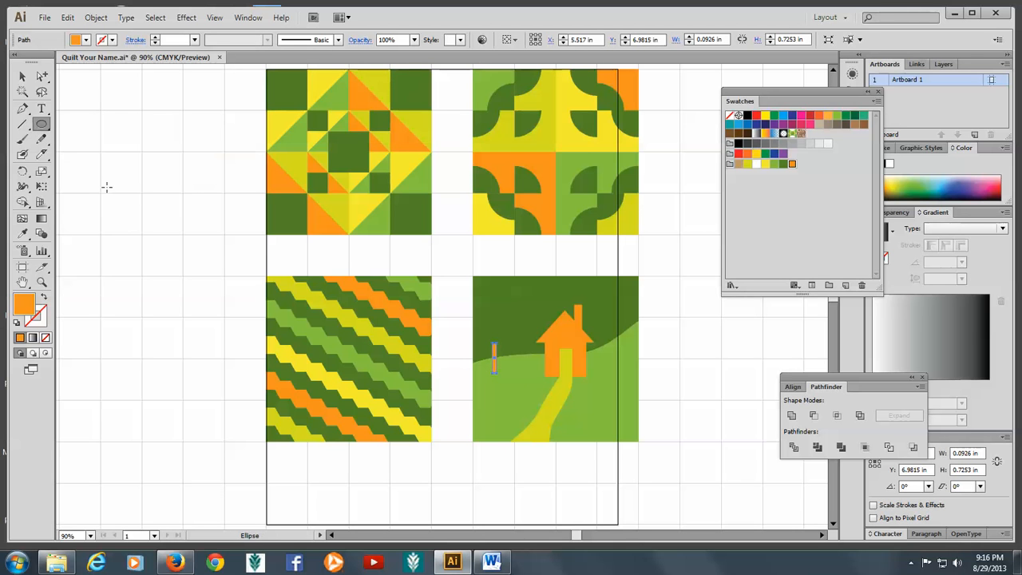
mouse_move(485, 322)
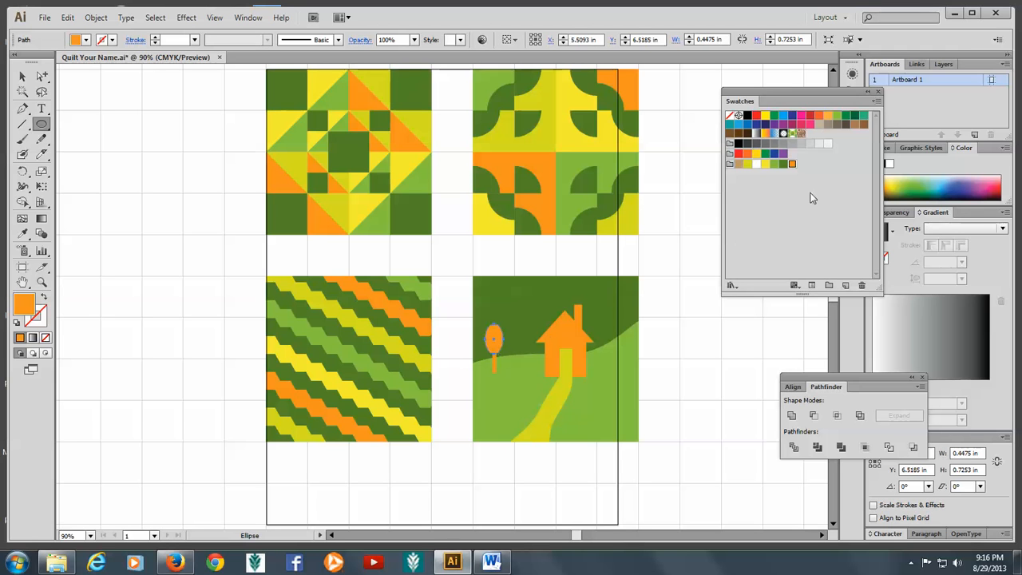
mouse_move(770, 169)
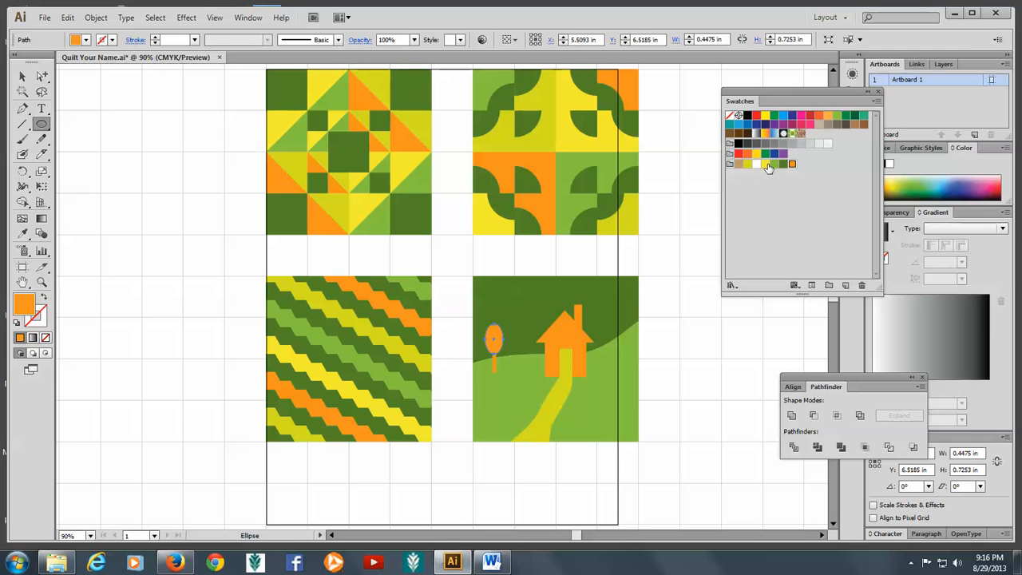
click(773, 164)
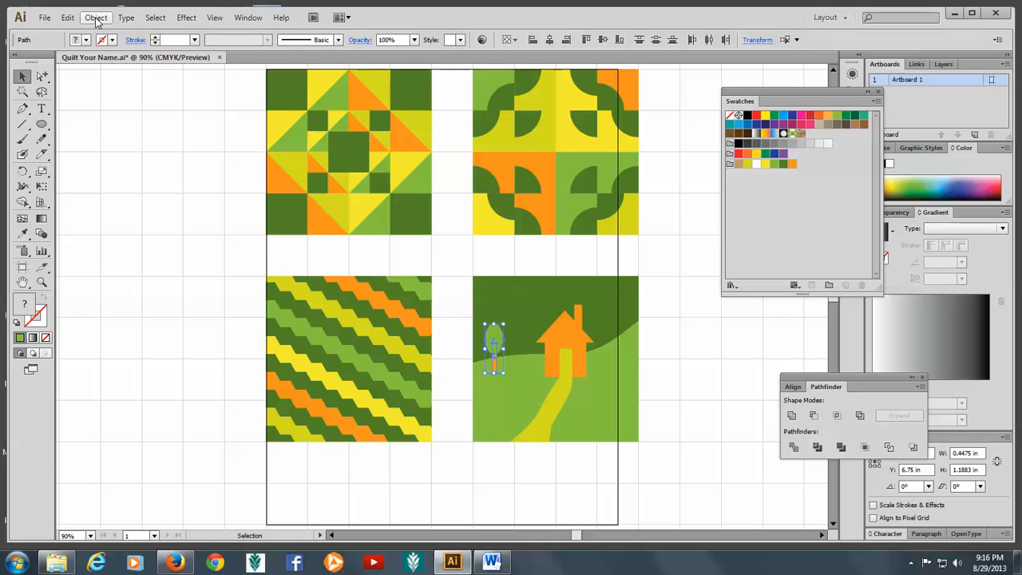
Step: Group the trunk and crown, then Alt-drag tree copies around the house
click(96, 18)
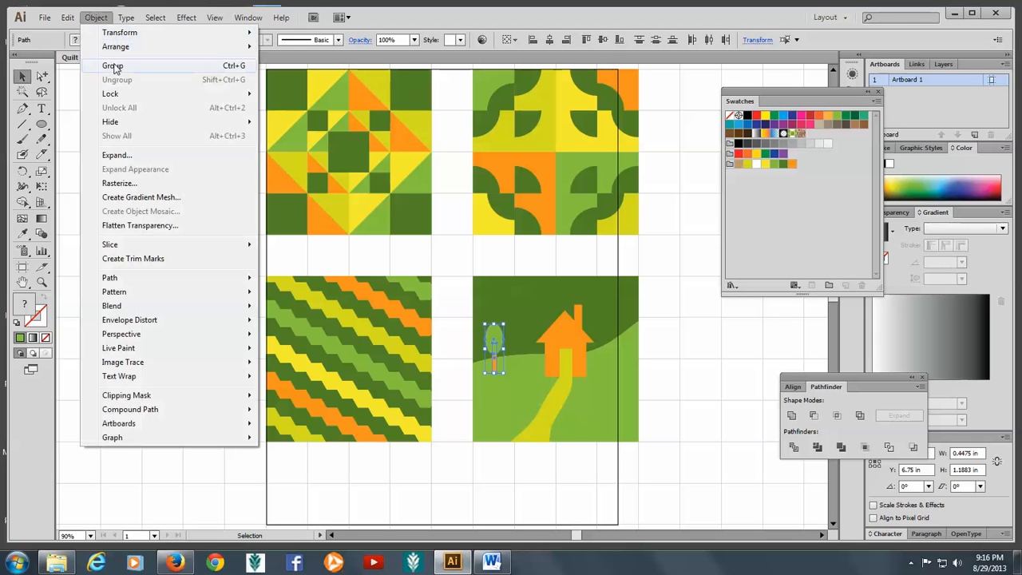
click(112, 64)
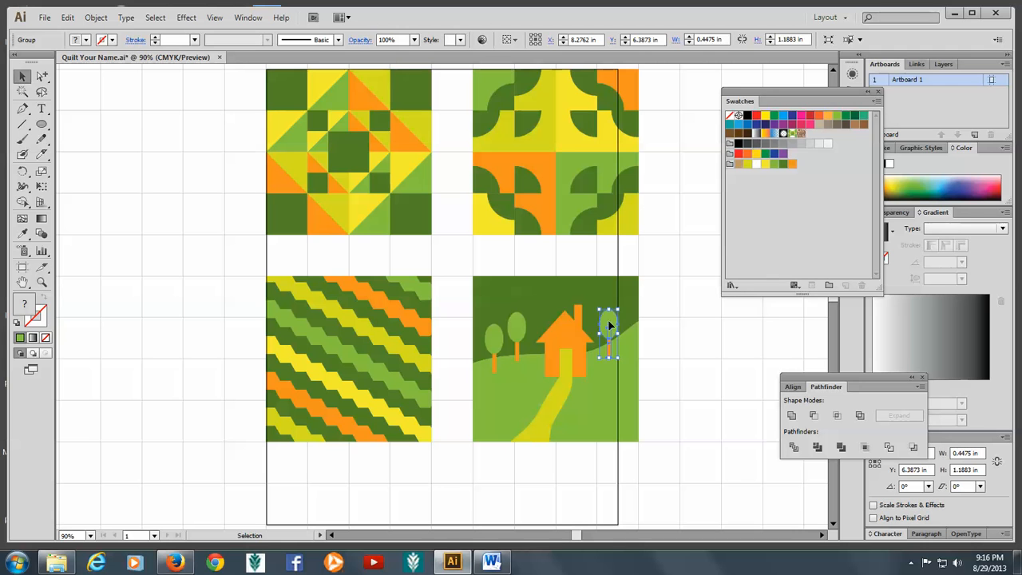
drag(610, 333, 503, 354)
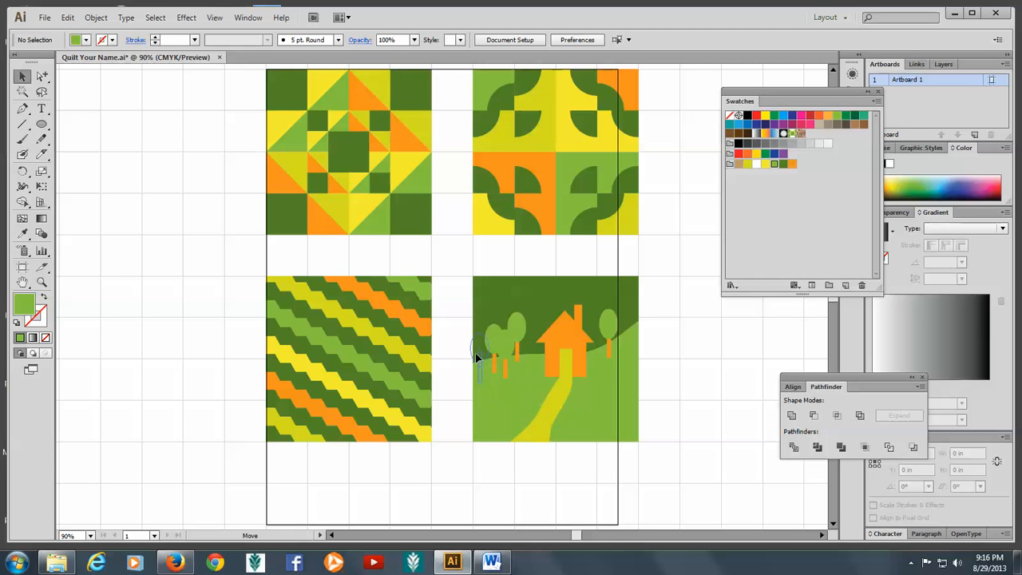
mouse_move(622, 329)
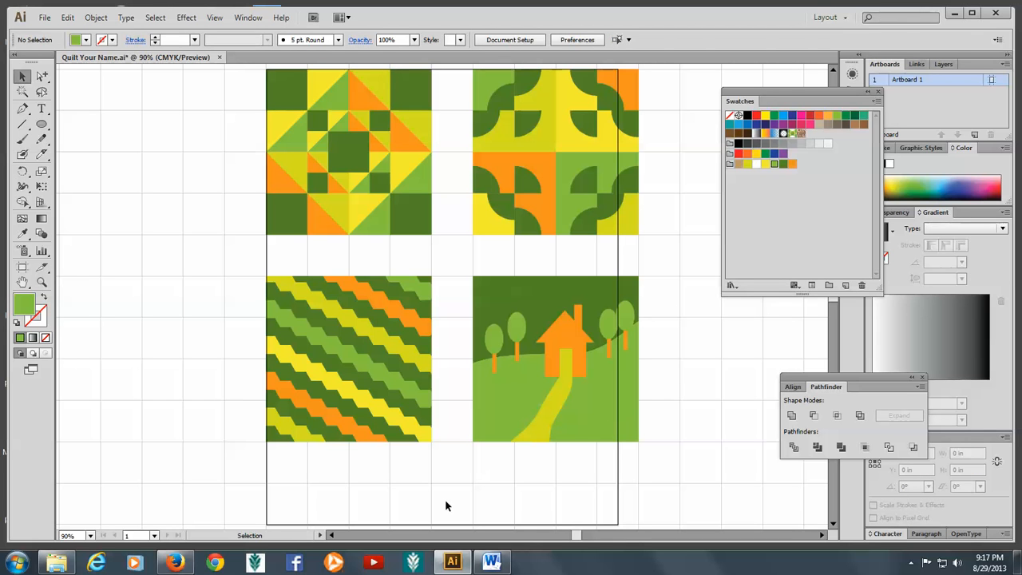
mouse_move(67, 7)
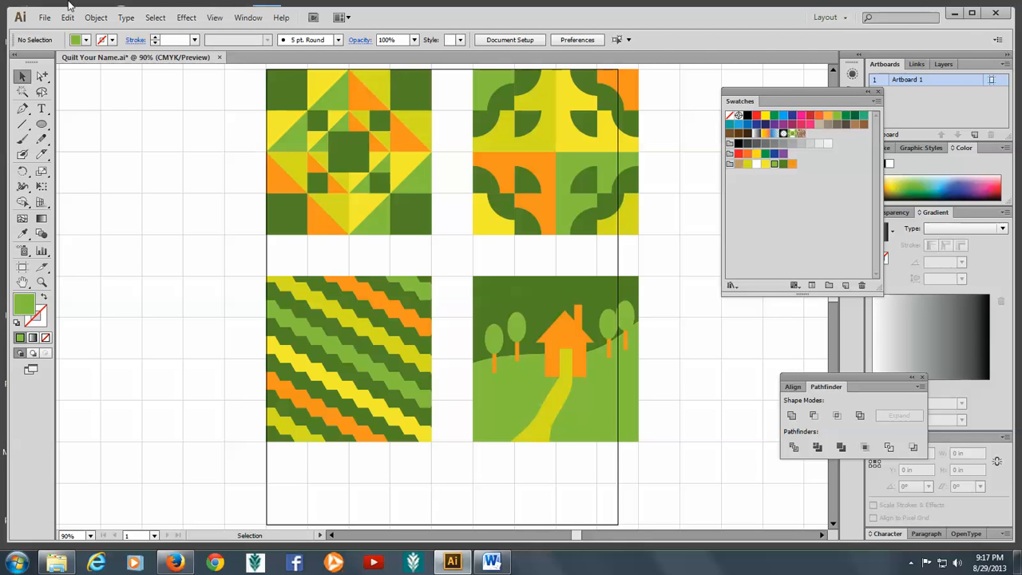
mouse_move(469, 320)
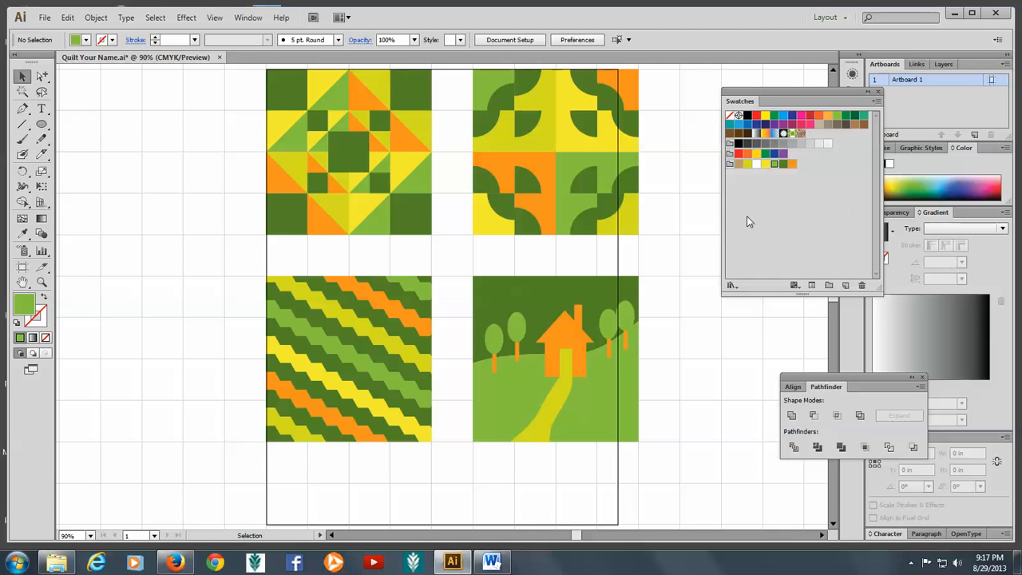
mouse_move(769, 165)
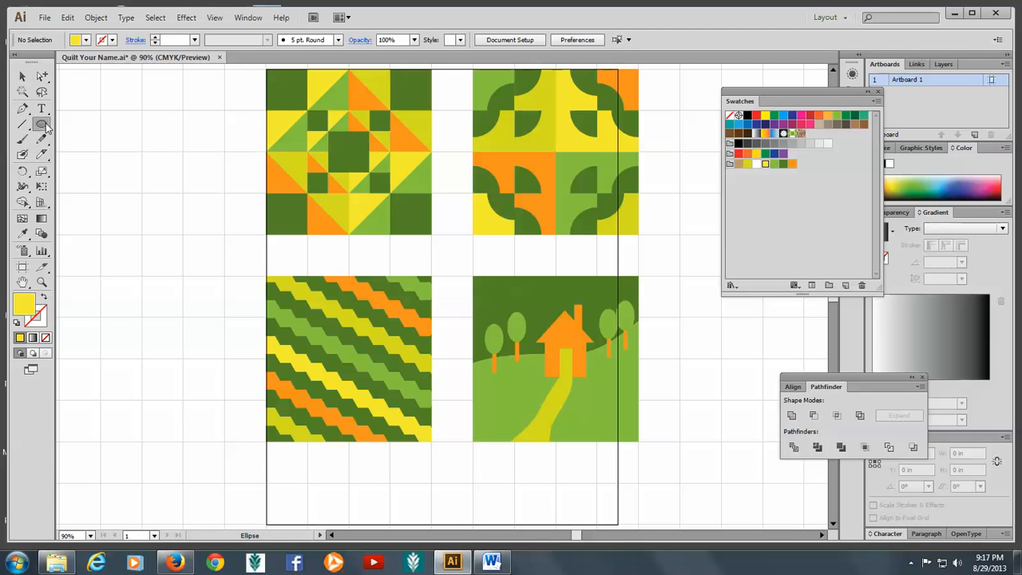
Step: Subtract two offset yellow circles with Minus Front and place the crescent moon in the sky
click(42, 124)
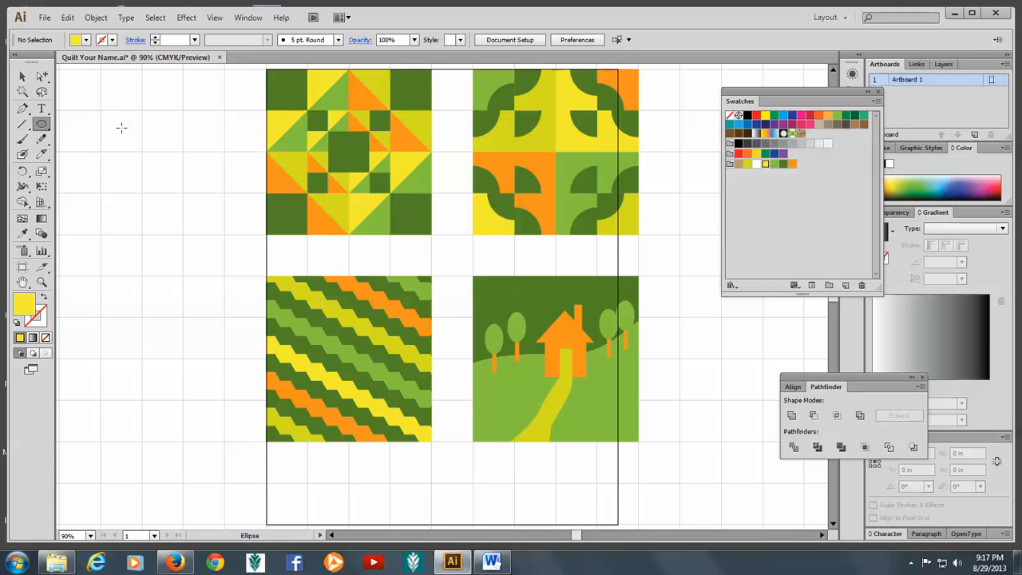
mouse_move(131, 122)
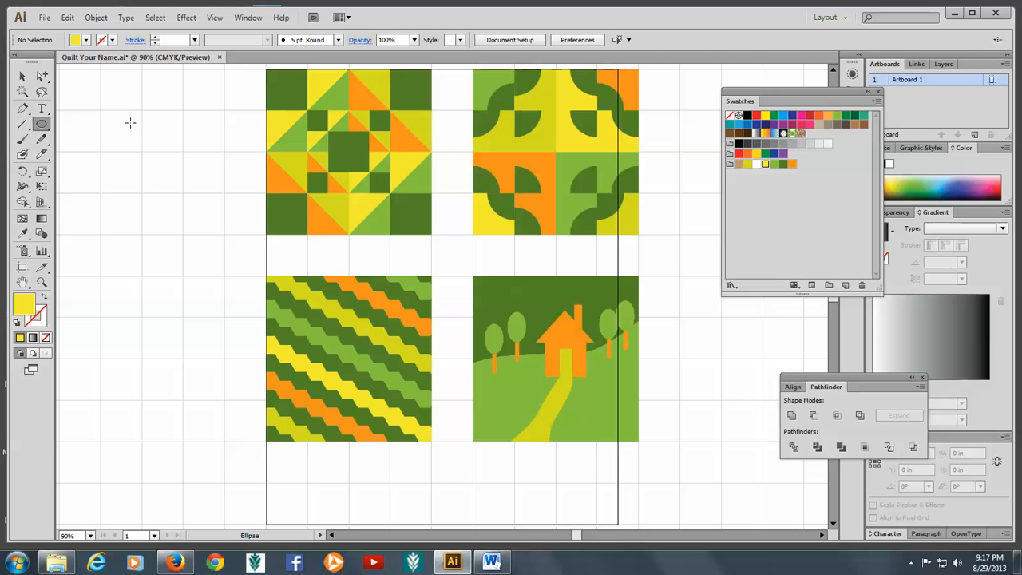
drag(128, 121, 156, 160)
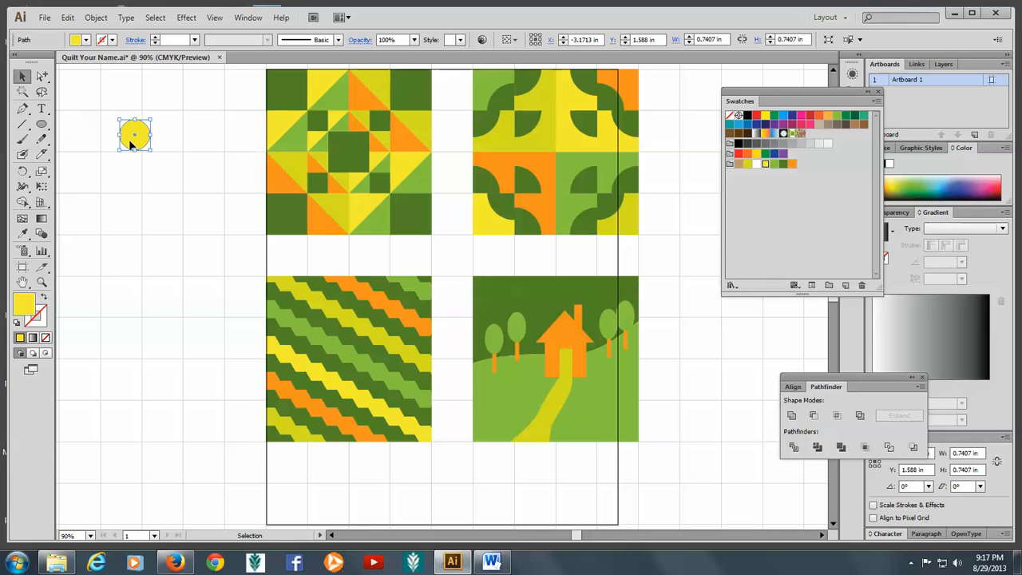
drag(134, 134, 142, 136)
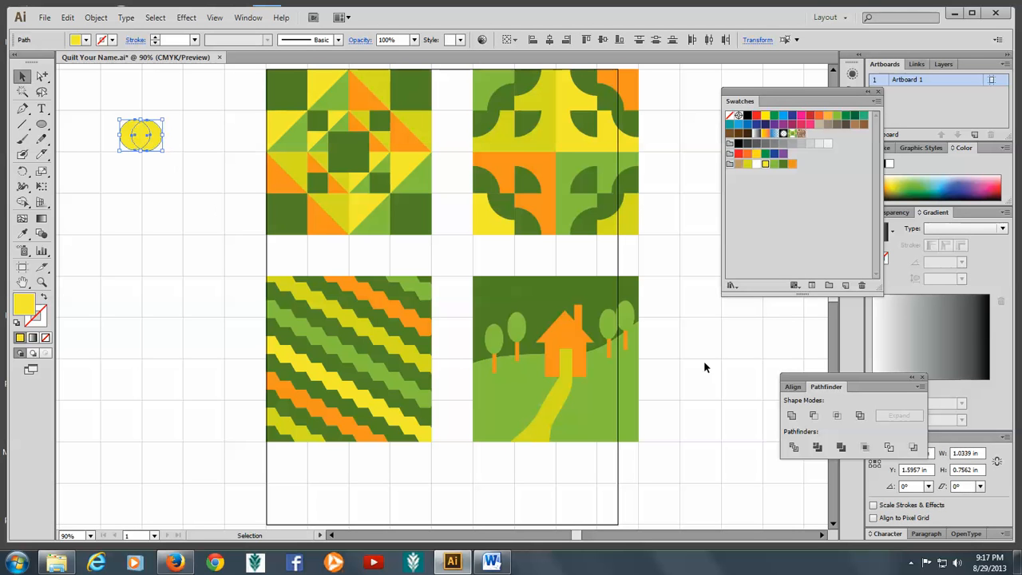
mouse_move(814, 415)
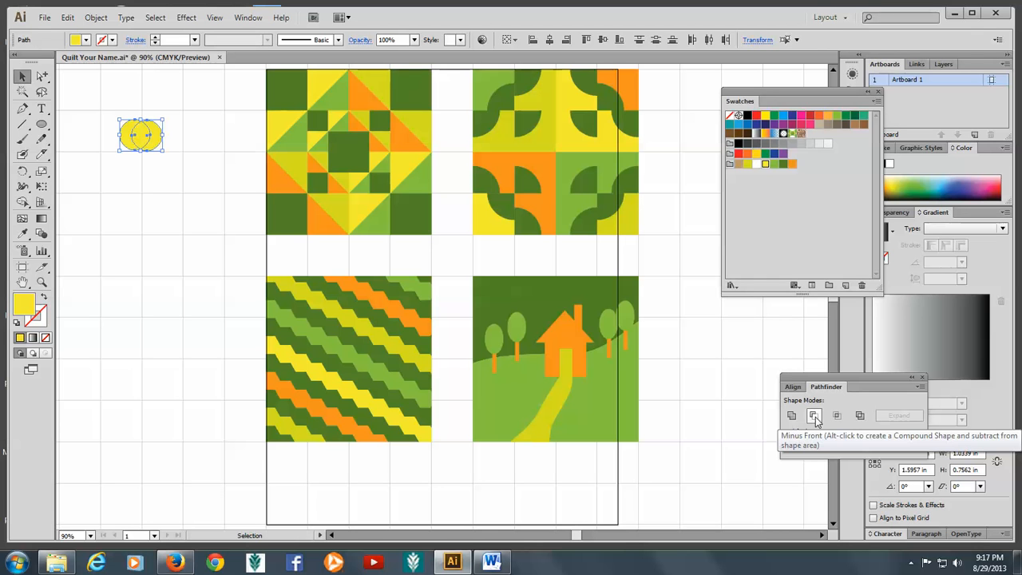
click(814, 415)
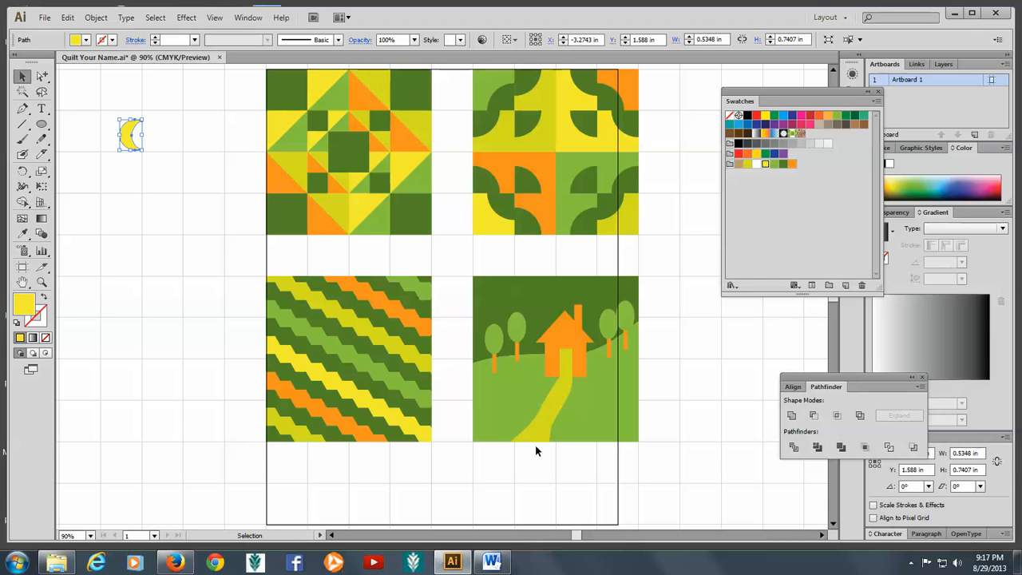
mouse_move(128, 144)
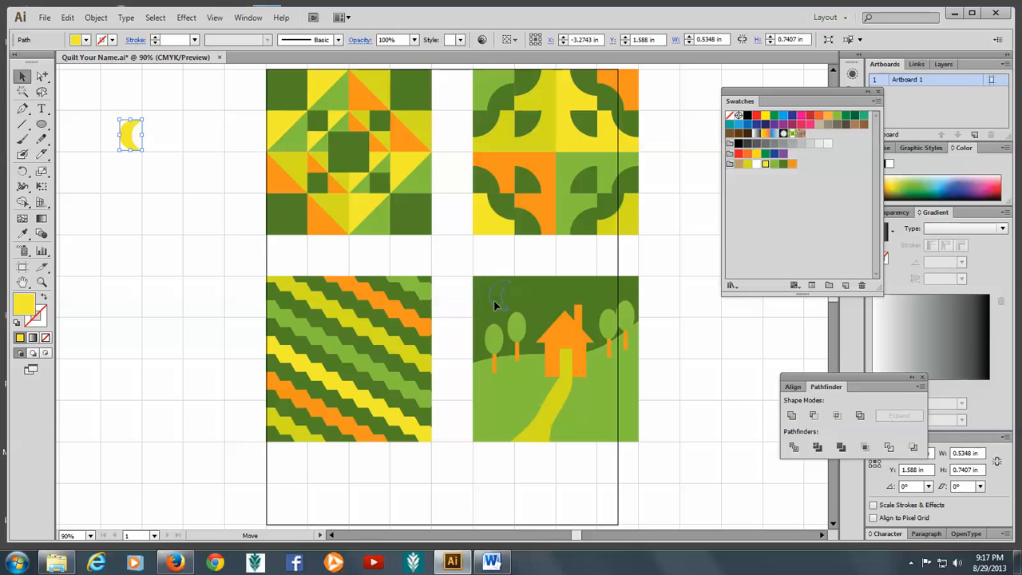
drag(131, 134, 498, 299)
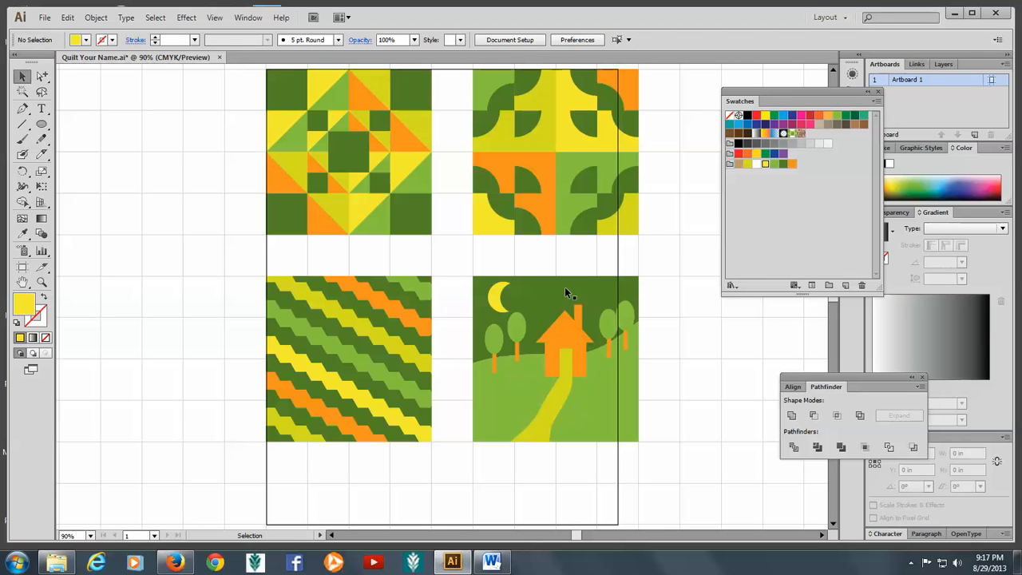
mouse_move(543, 334)
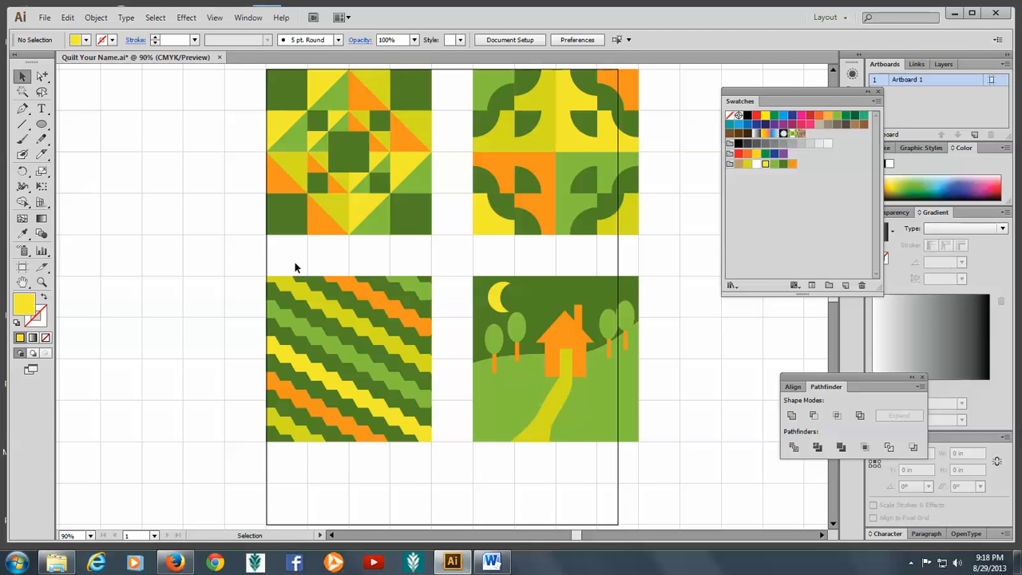
mouse_move(255, 251)
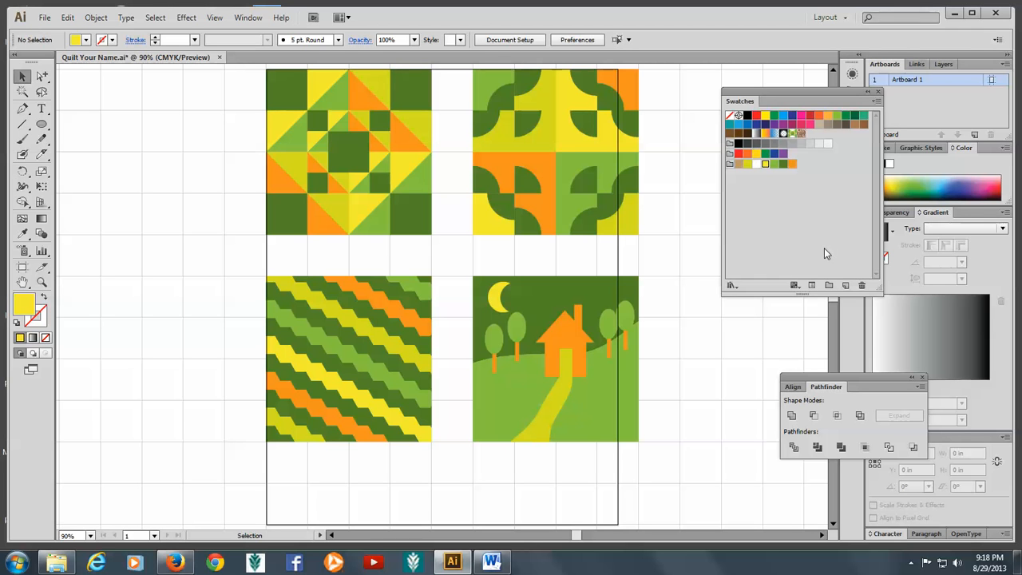
mouse_move(747, 181)
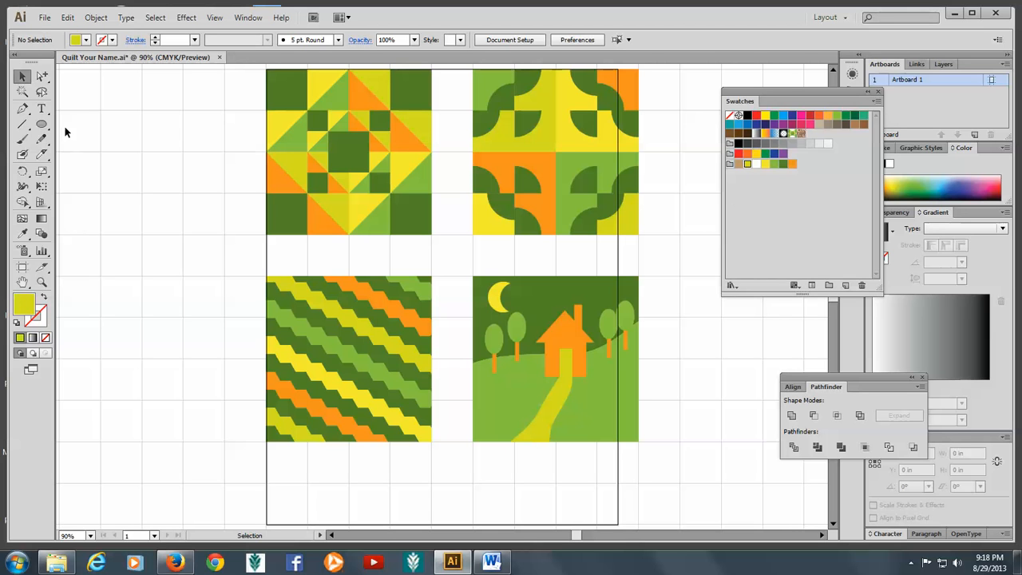
mouse_move(23, 141)
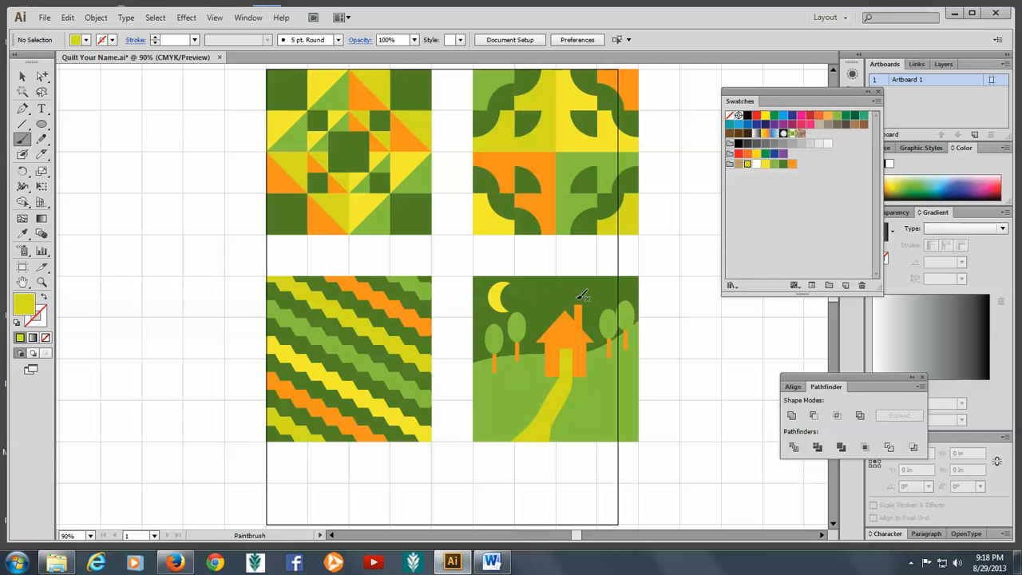
mouse_move(581, 295)
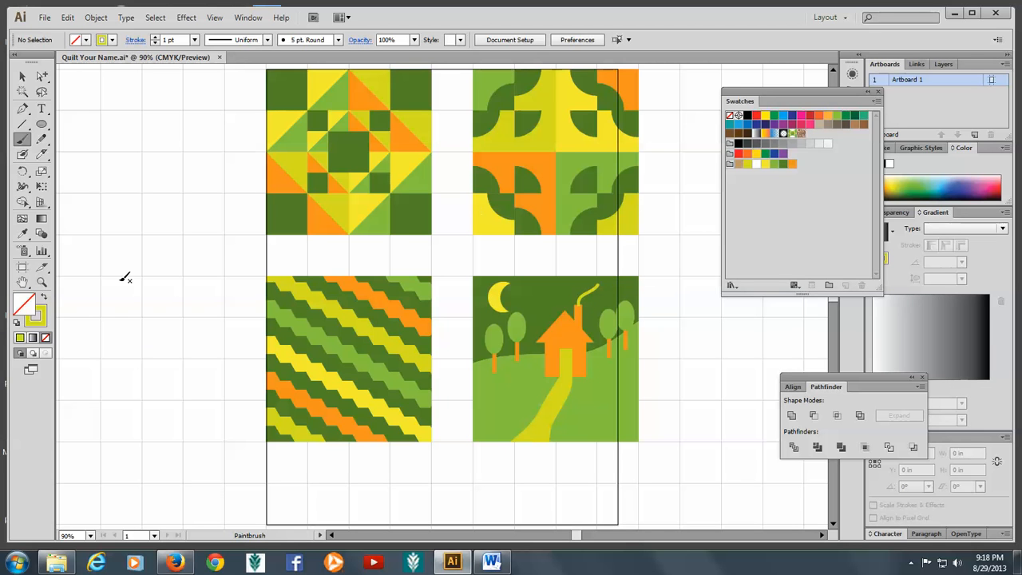
Step: Paint a curling yellow-green smoke wisp rising from the house's chimney with the Paintbrush
click(22, 75)
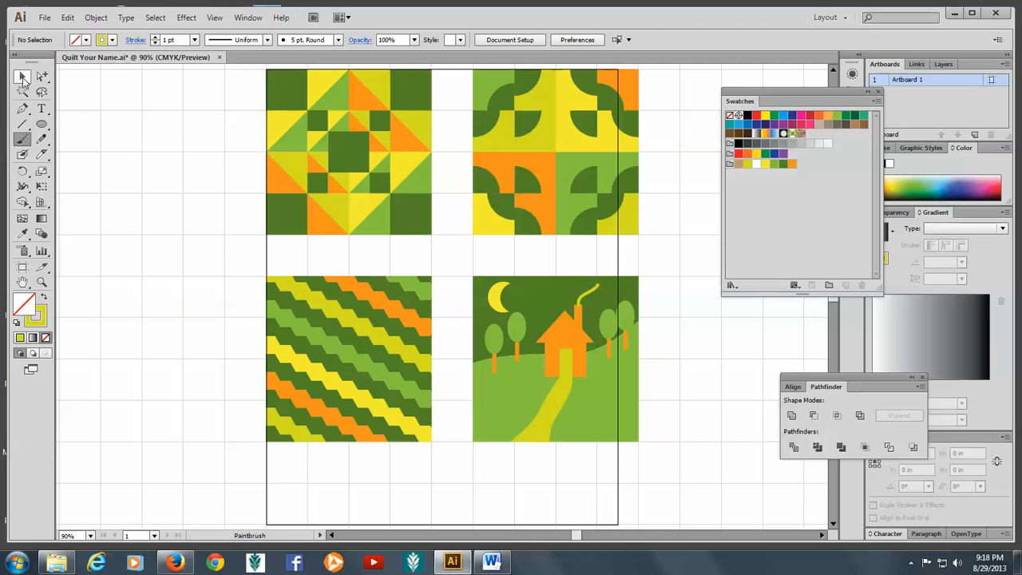